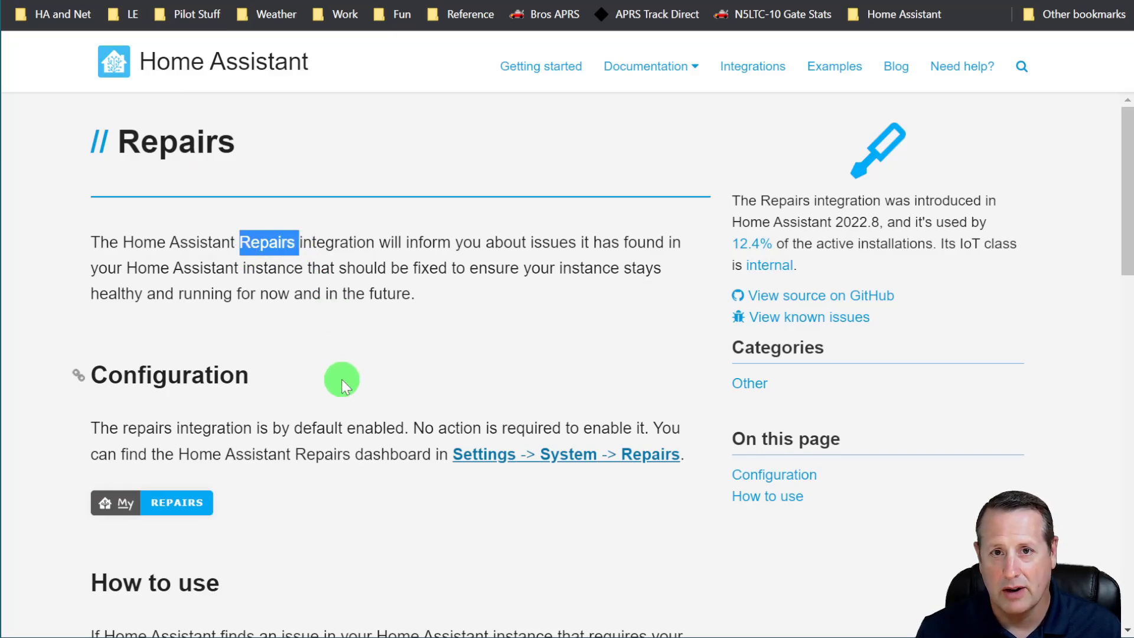
pyautogui.moveTo(593, 281)
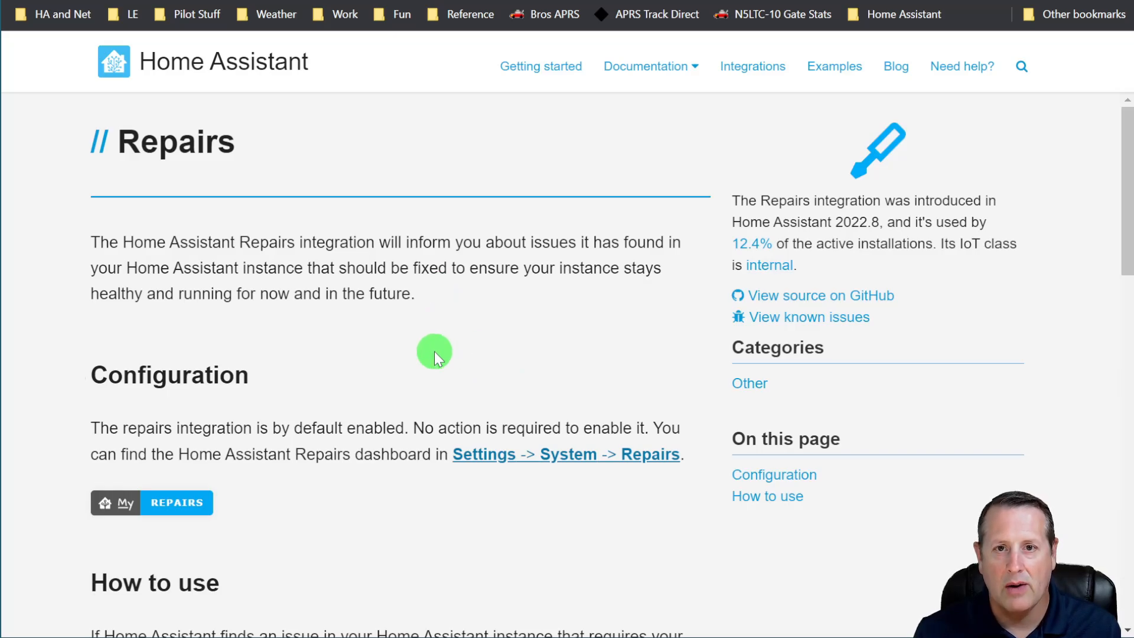
pyautogui.moveTo(344, 538)
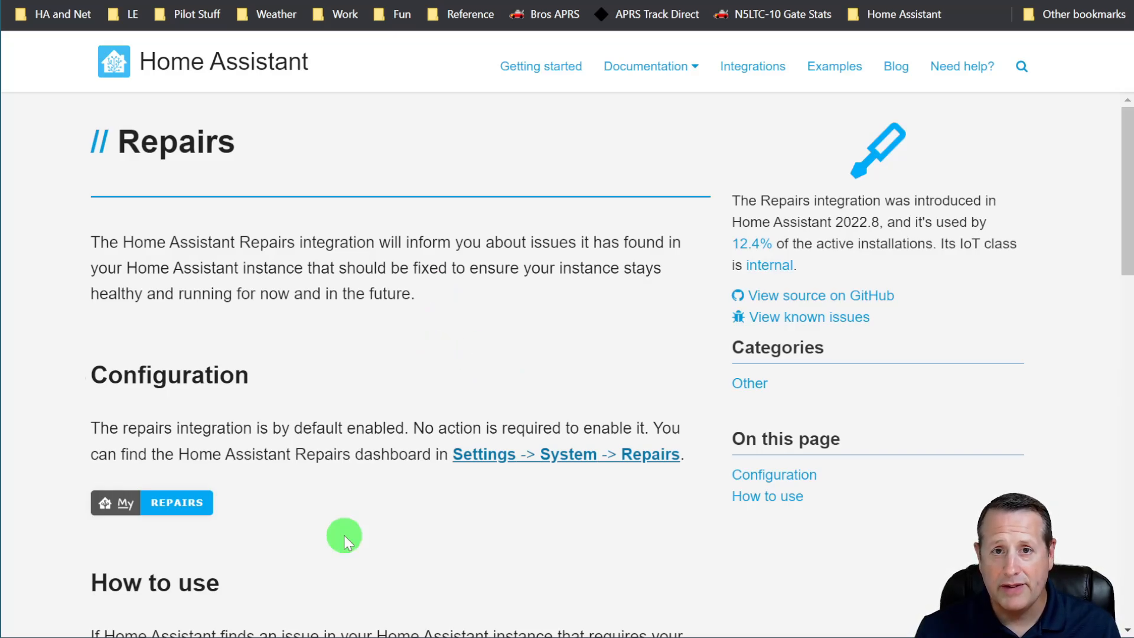
pyautogui.moveTo(340, 514)
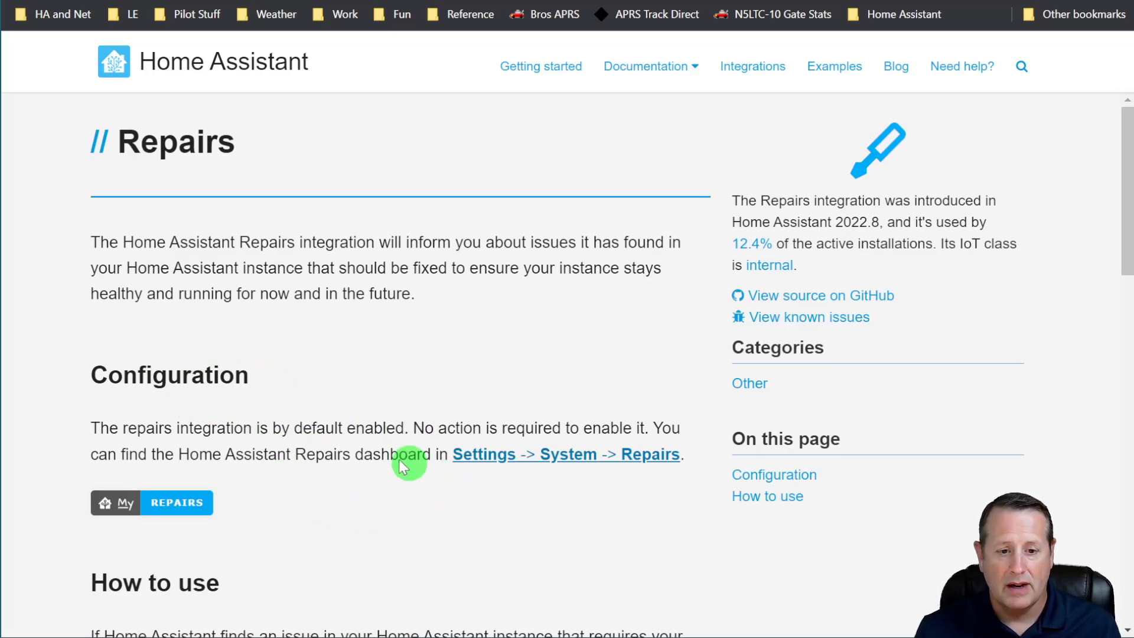
pyautogui.moveTo(575, 478)
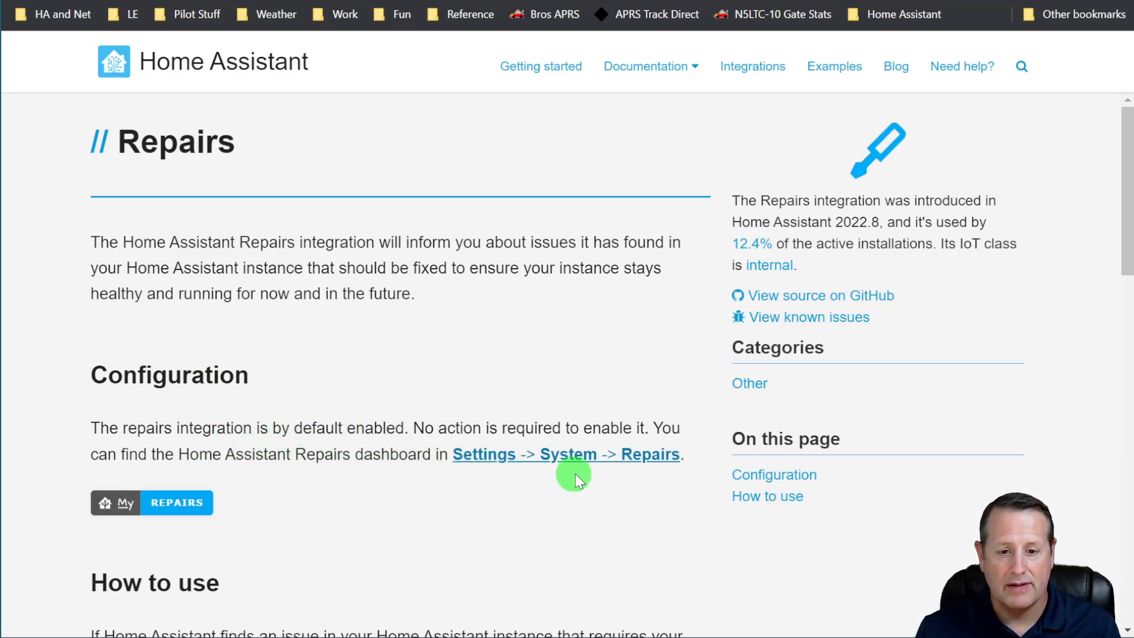
# Scroll the release blog post to the 'Introducing Repairs: You can fix it!' section.
pyautogui.scroll(-3)
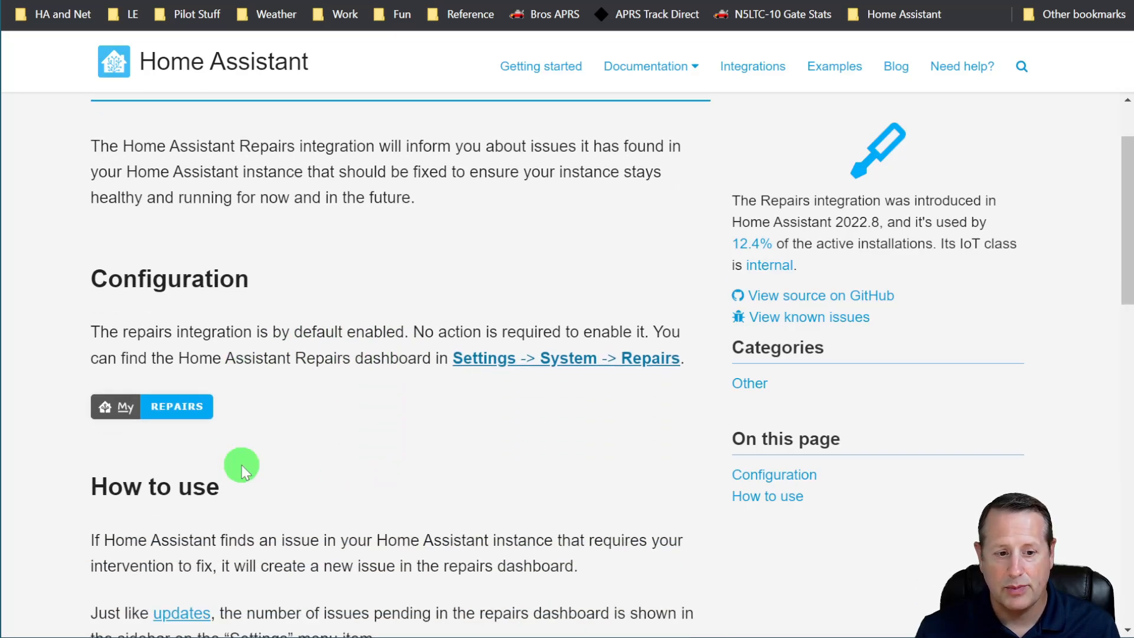
pyautogui.scroll(-3)
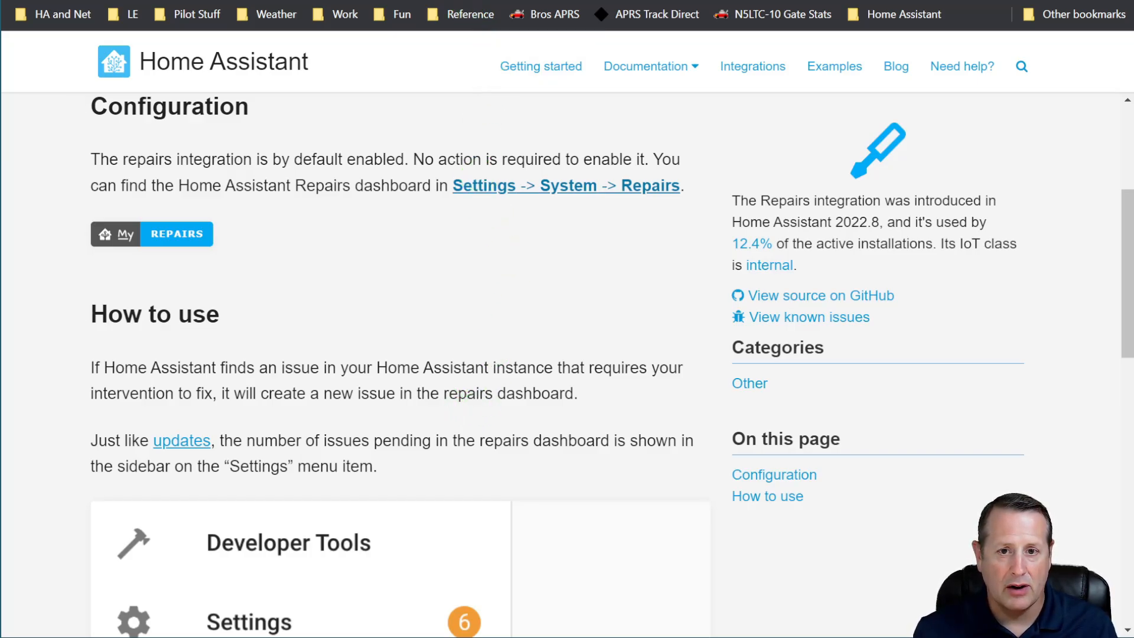
pyautogui.scroll(3)
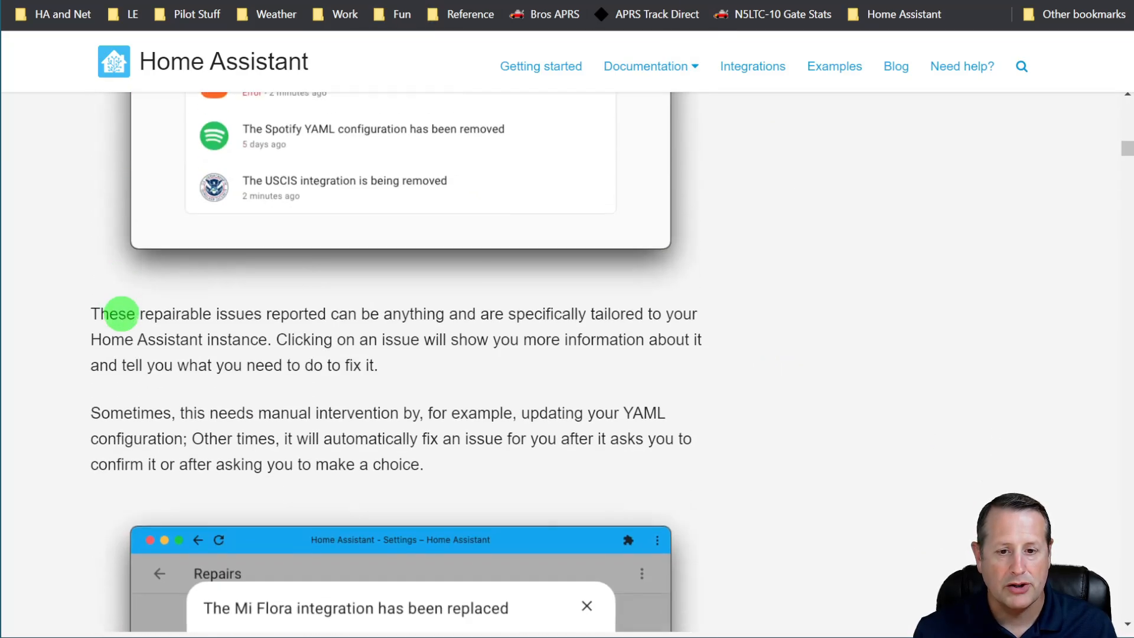
pyautogui.scroll(-3)
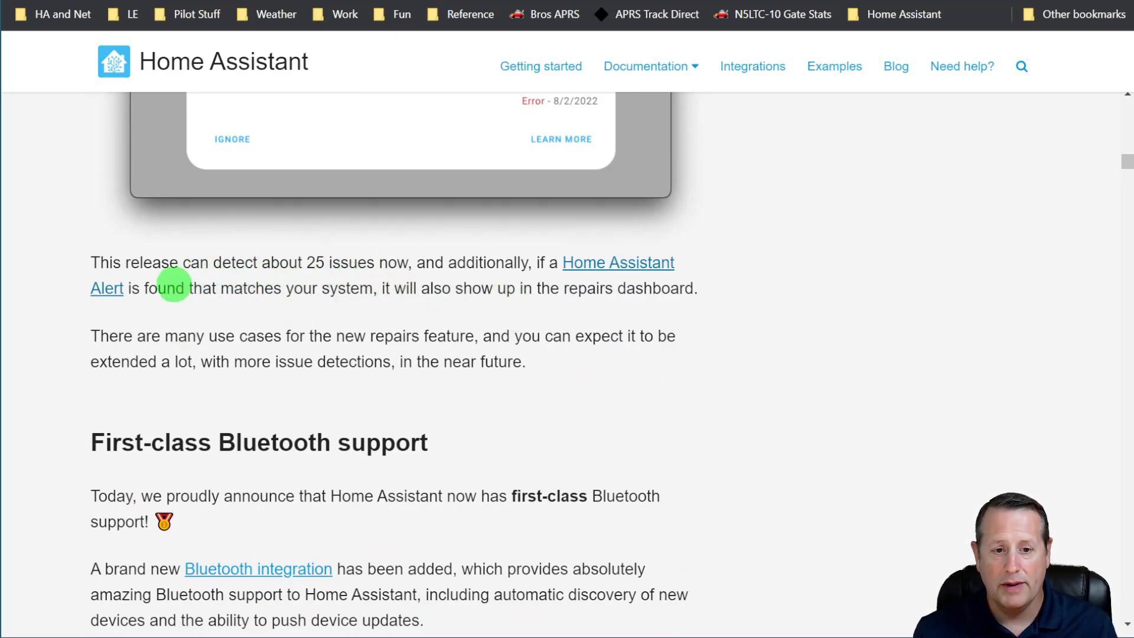
pyautogui.moveTo(255, 319)
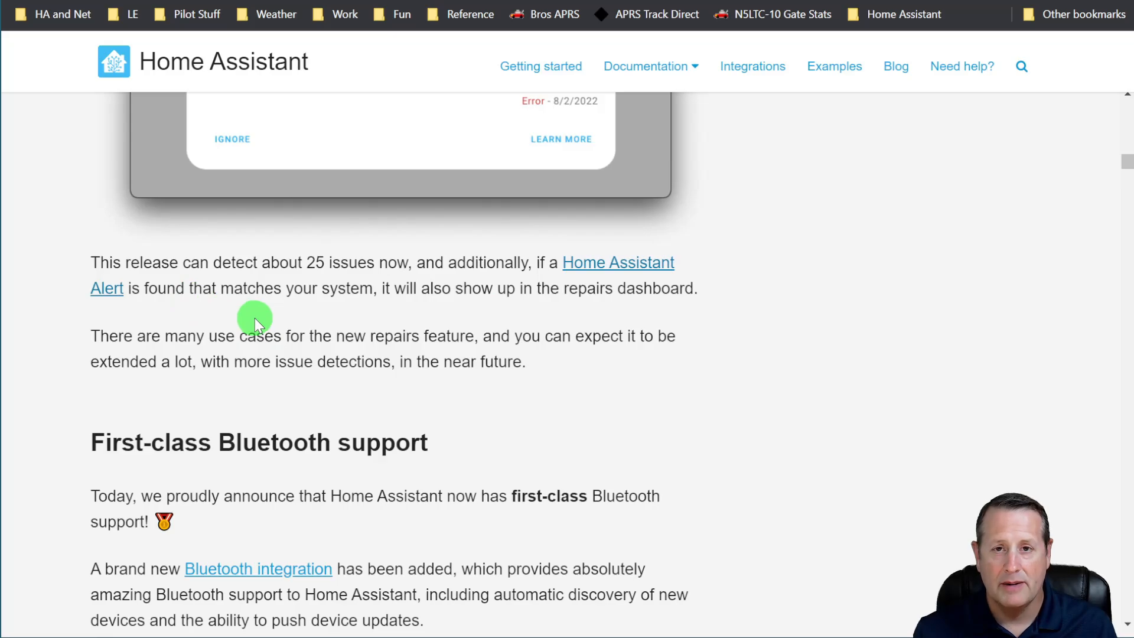
pyautogui.moveTo(274, 307)
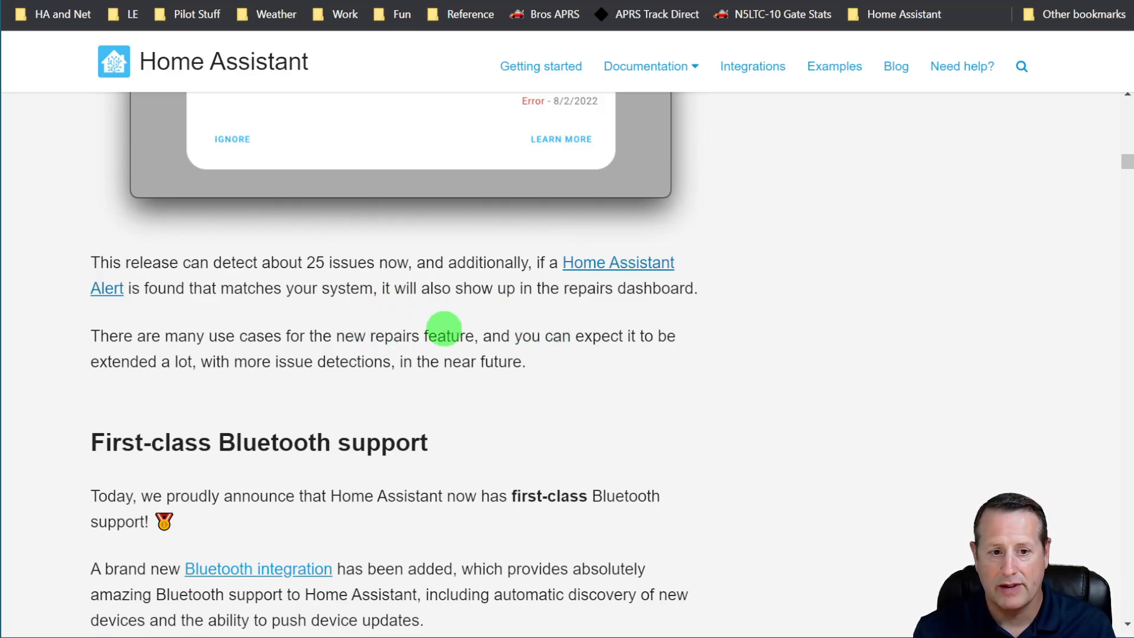
pyautogui.scroll(-3)
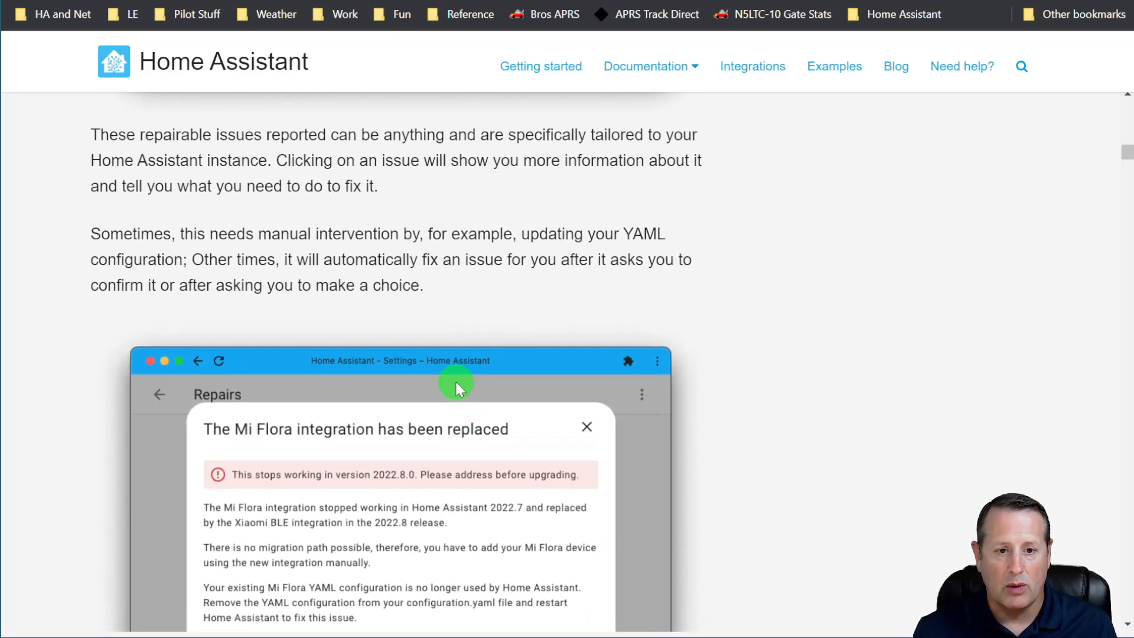
pyautogui.scroll(-3)
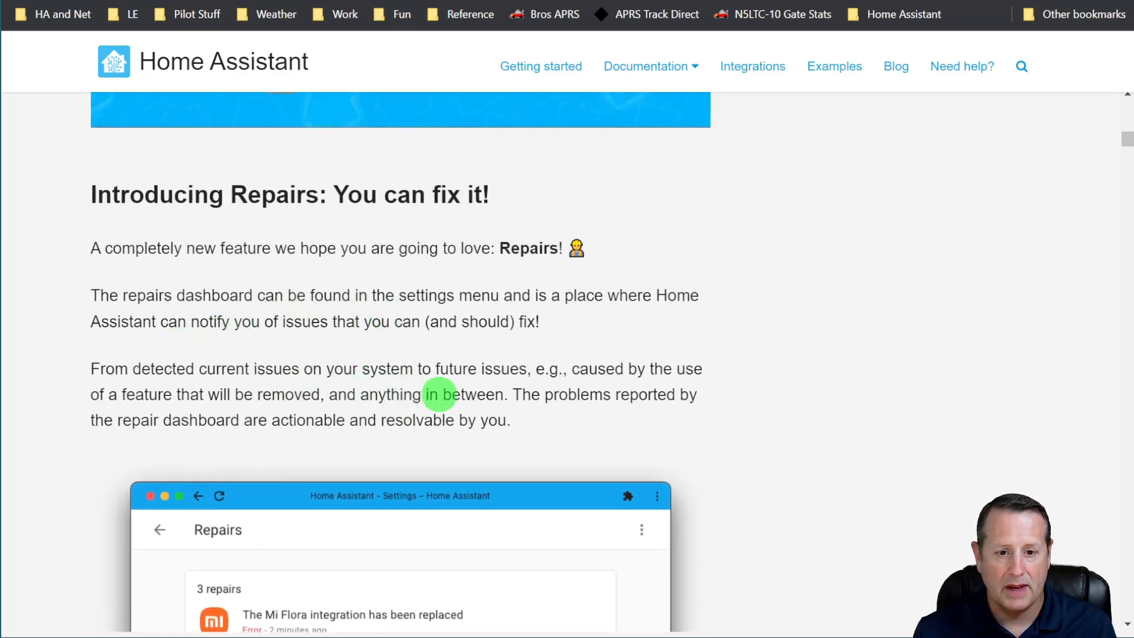
pyautogui.moveTo(416, 342)
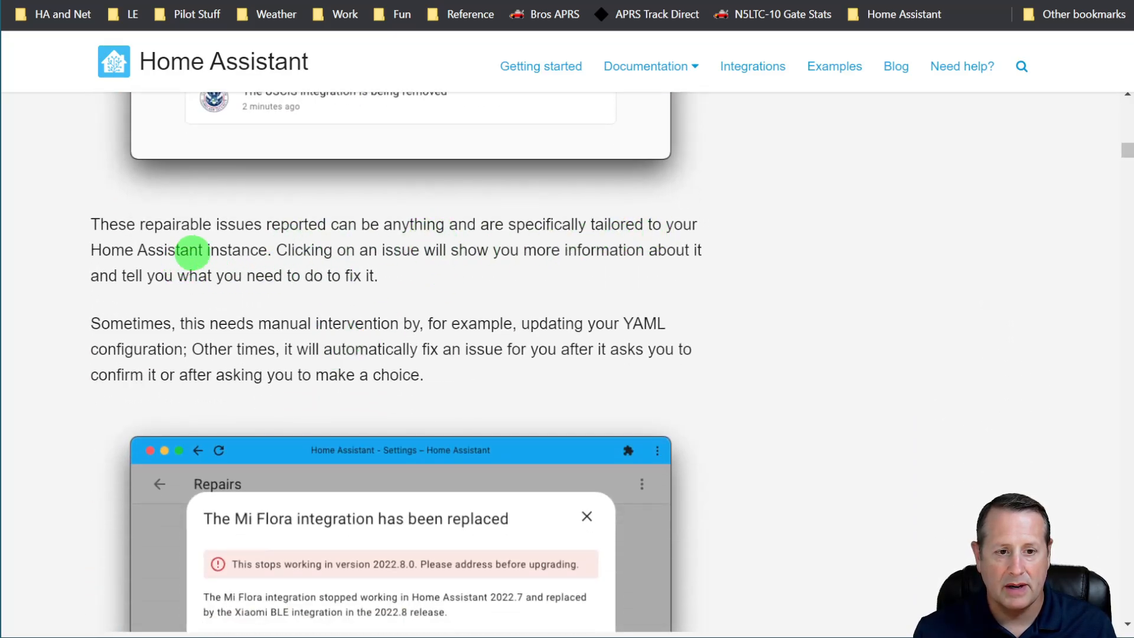
pyautogui.moveTo(309, 276)
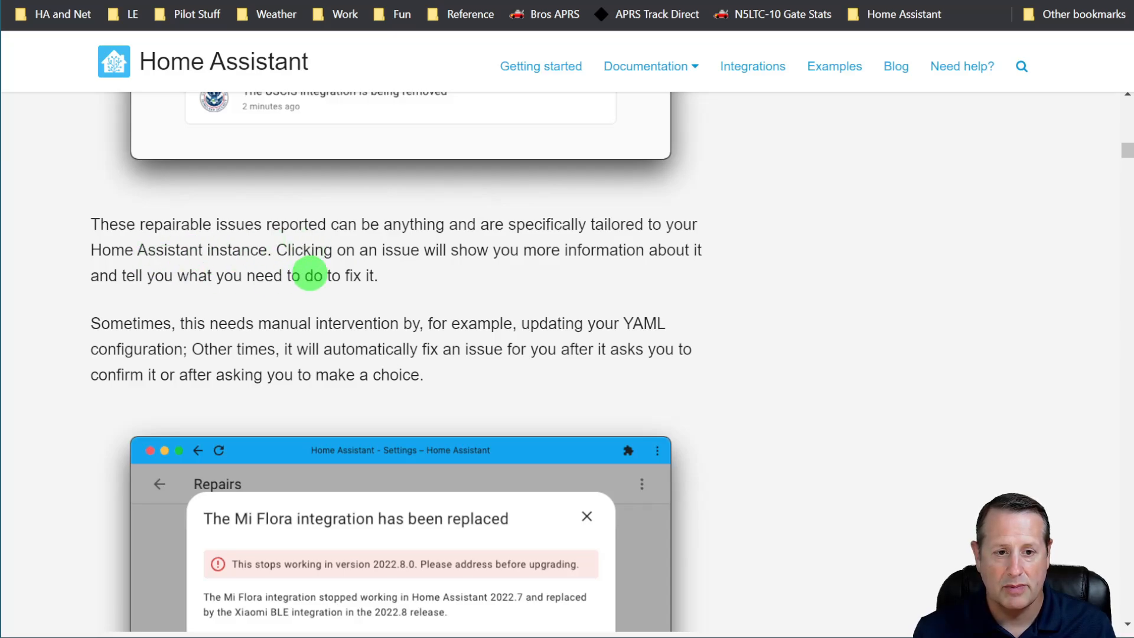
pyautogui.moveTo(461, 283)
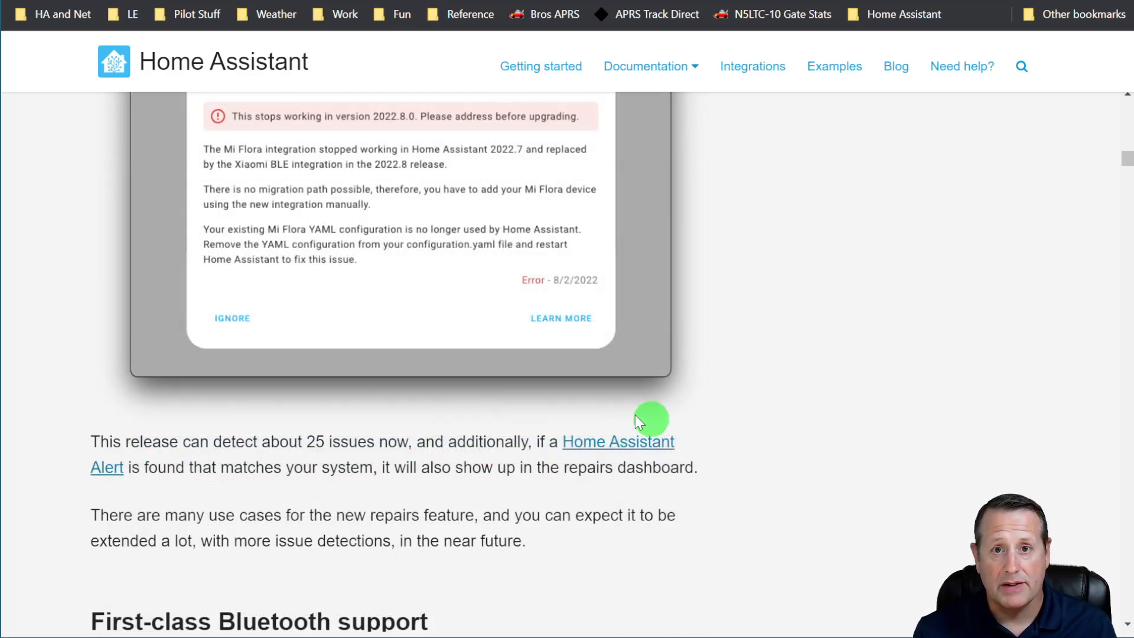
pyautogui.moveTo(303, 272)
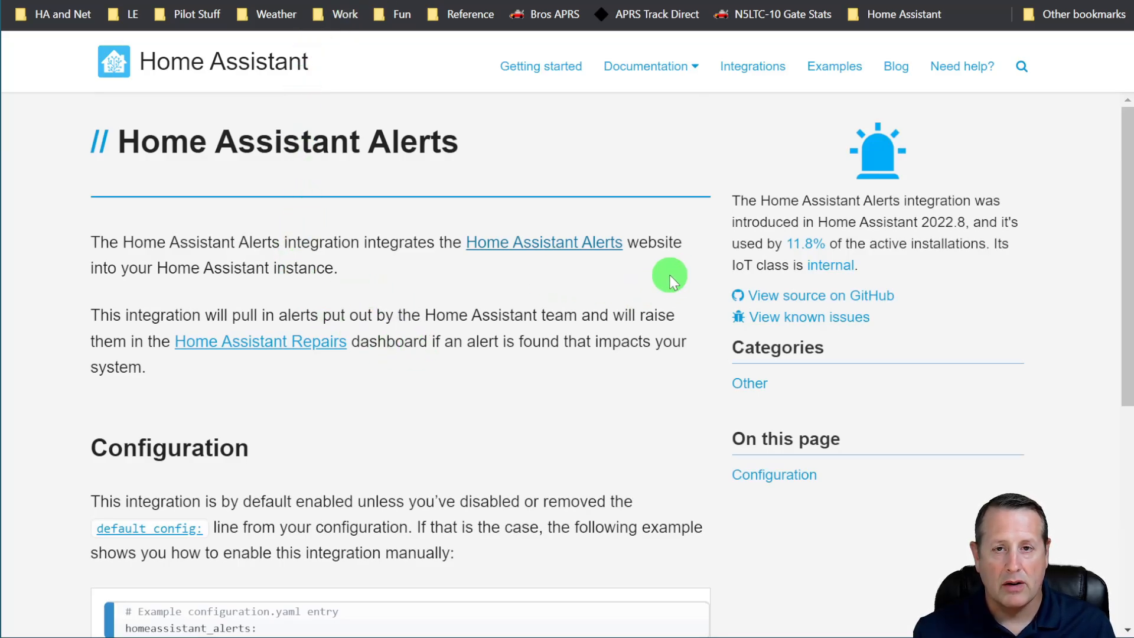
pyautogui.moveTo(568, 260)
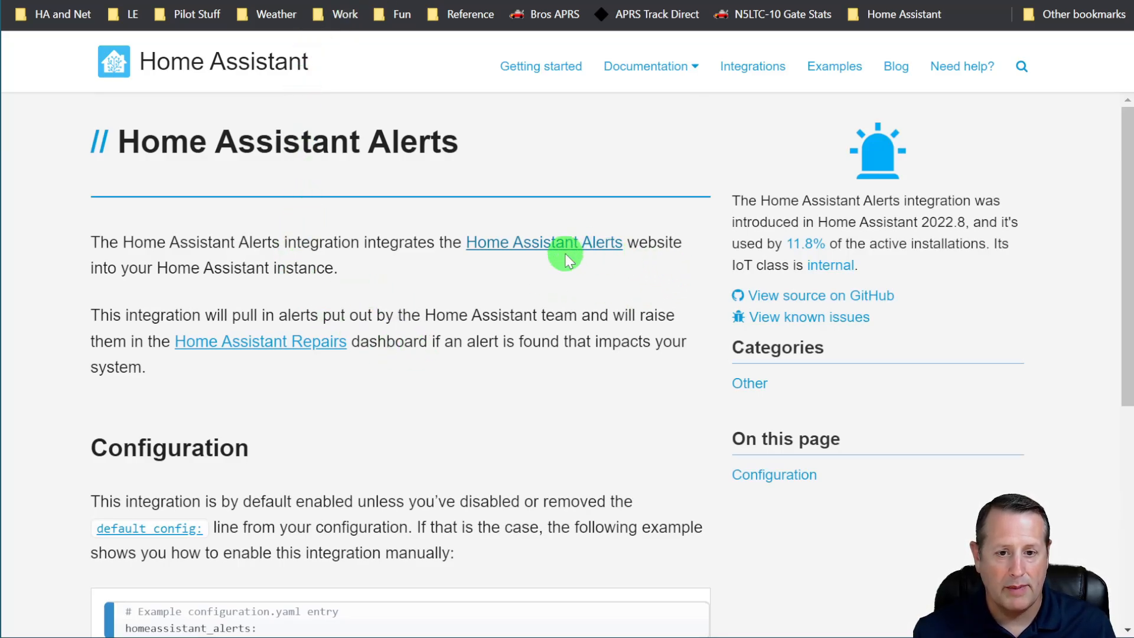
# Open the Home Assistant Alerts integration docs, read through them, then return to the dashboard.
pyautogui.click(543, 242)
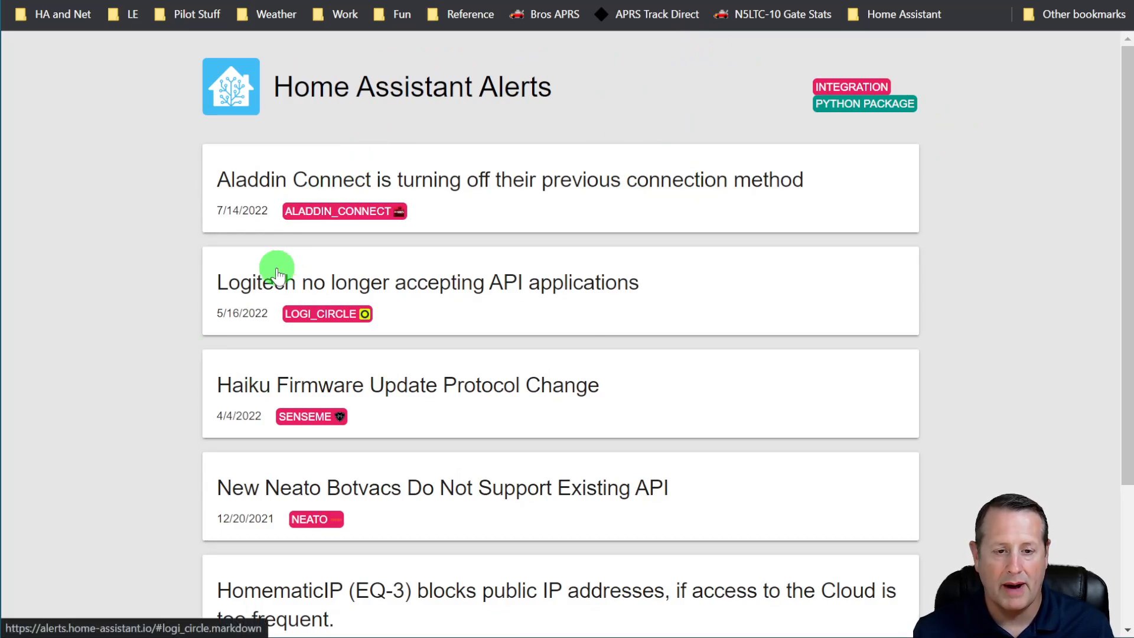
pyautogui.moveTo(109, 35)
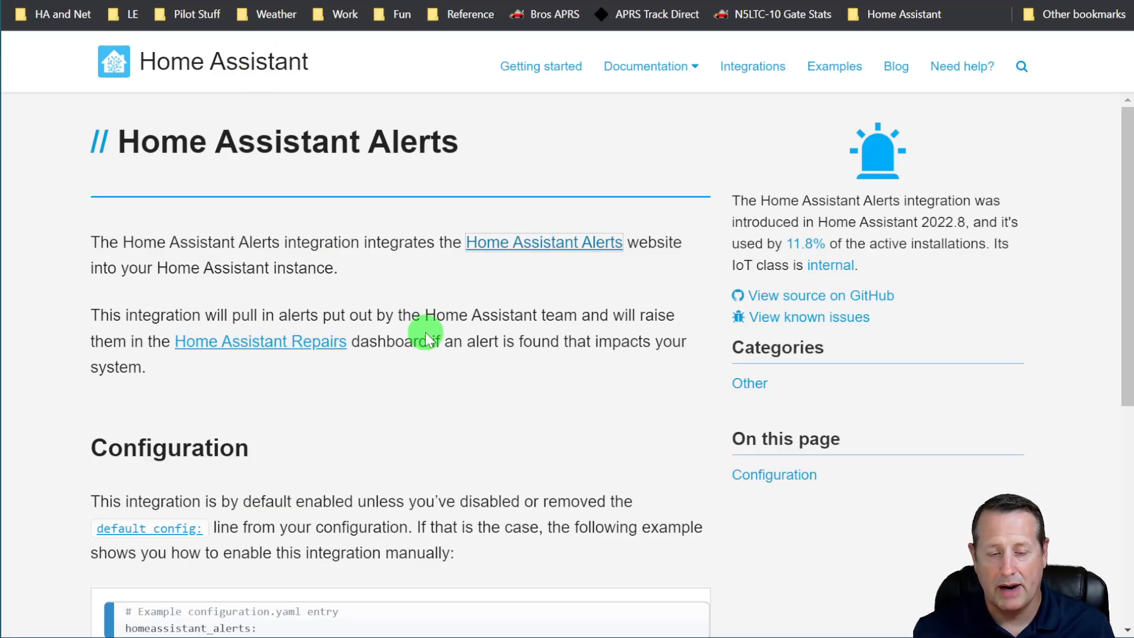
pyautogui.scroll(-3)
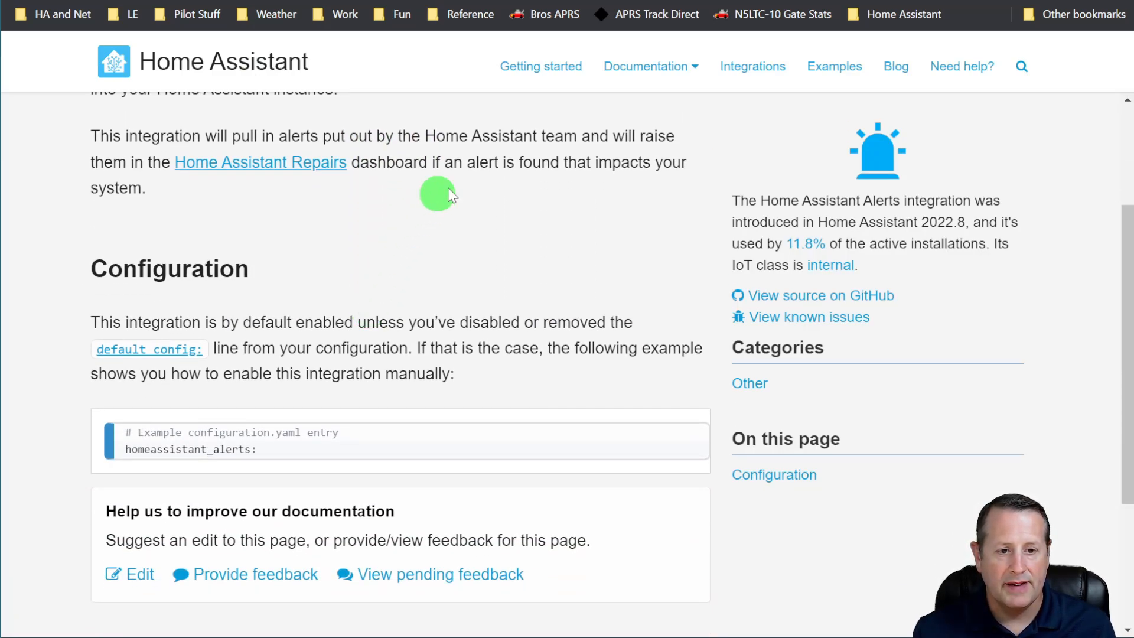
pyautogui.moveTo(365, 284)
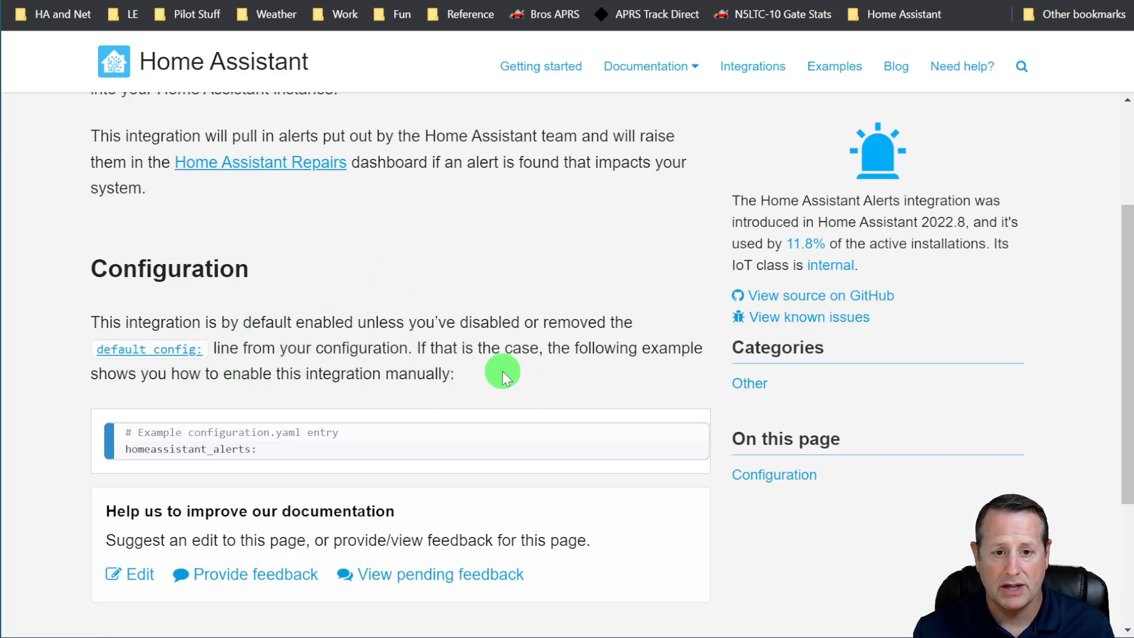
pyautogui.moveTo(173, 423)
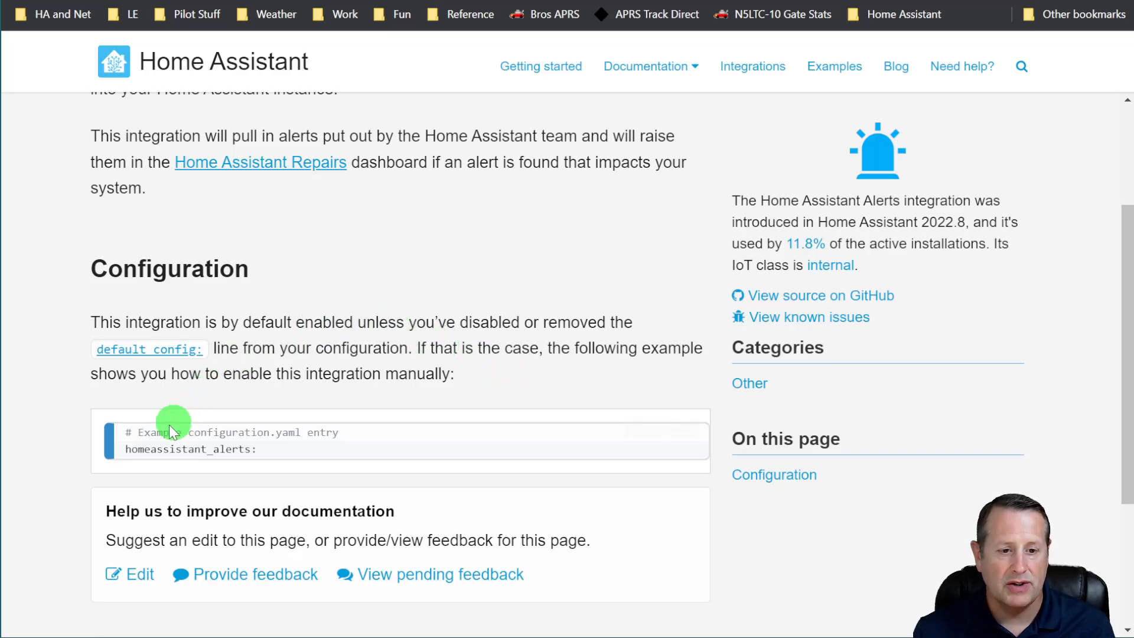
pyautogui.moveTo(283, 463)
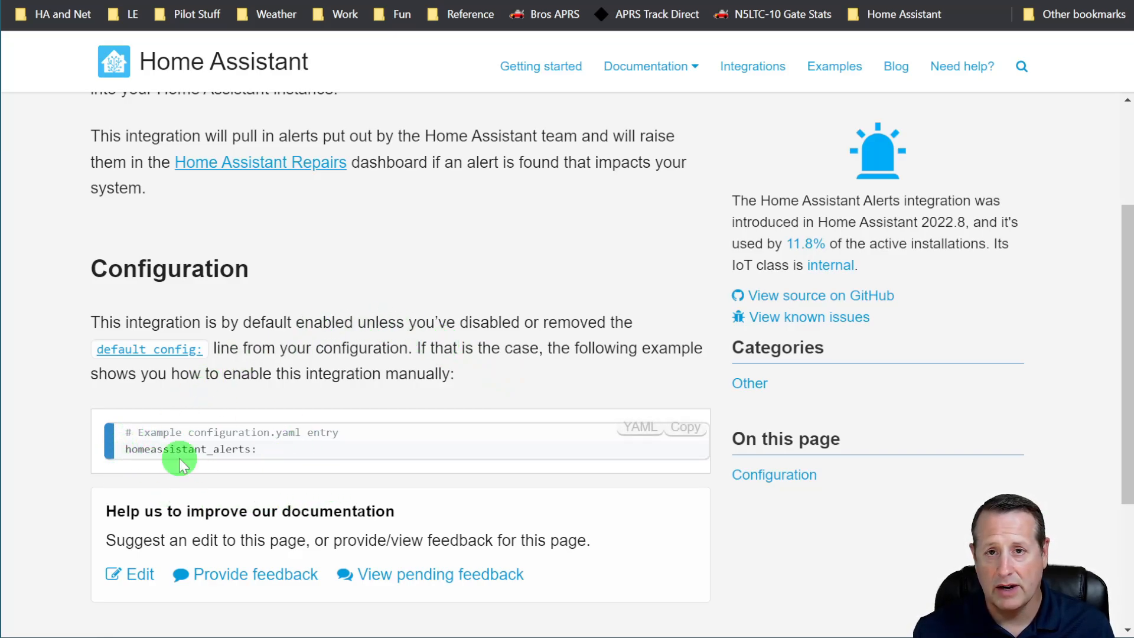
pyautogui.moveTo(432, 413)
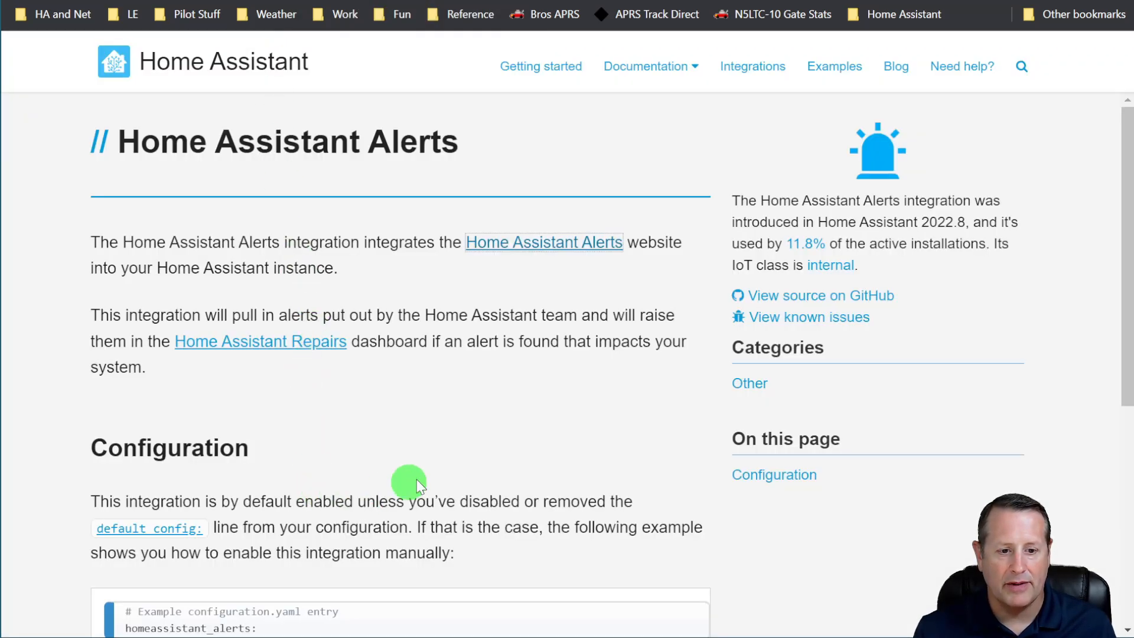
pyautogui.moveTo(424, 477)
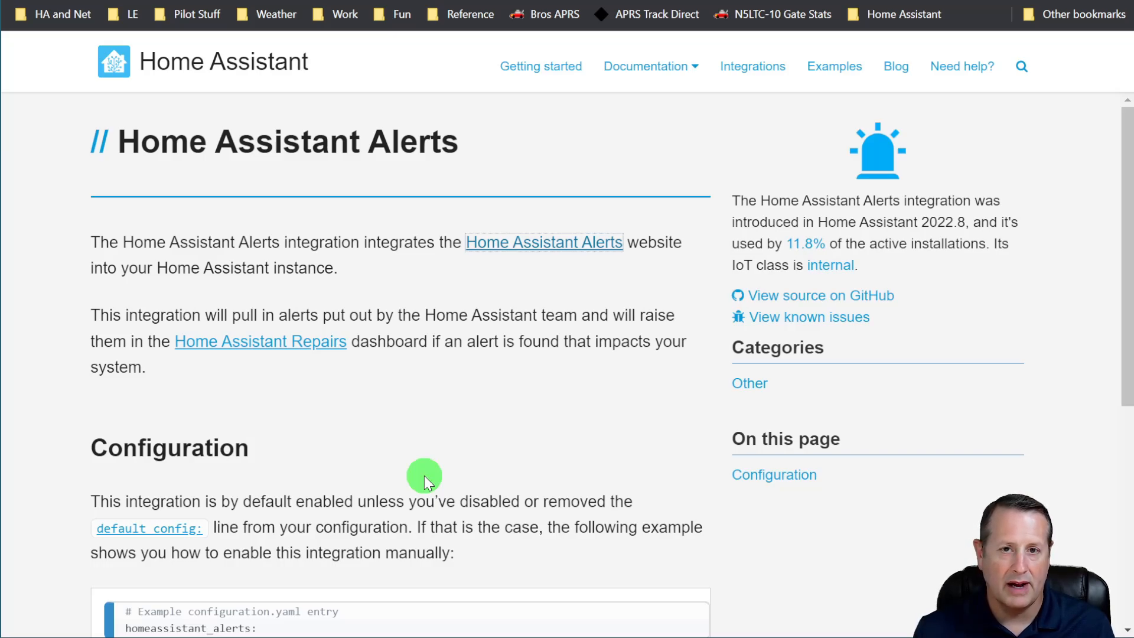
pyautogui.moveTo(425, 390)
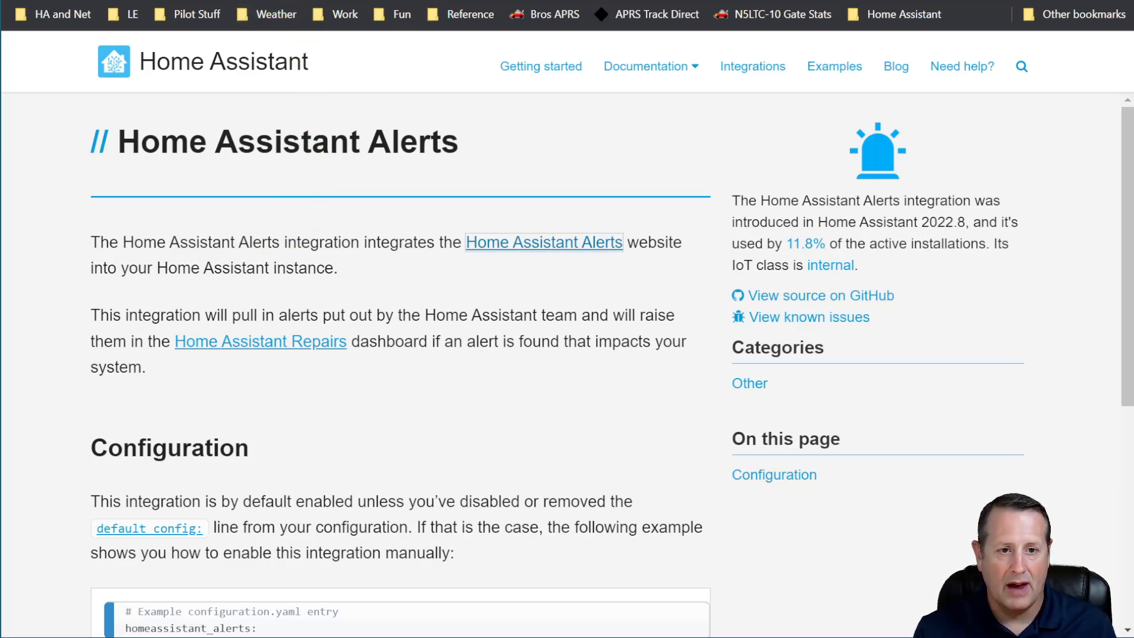
pyautogui.click(260, 341)
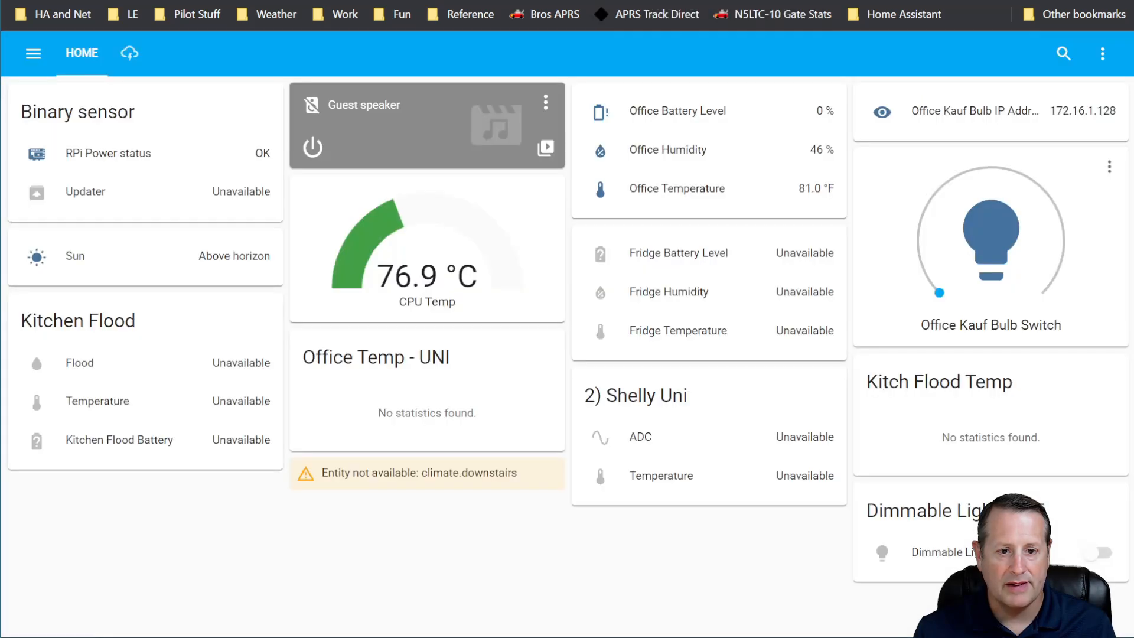
# Visit Settings, then switch to the second, dark-themed Home Assistant instance.
pyautogui.click(32, 54)
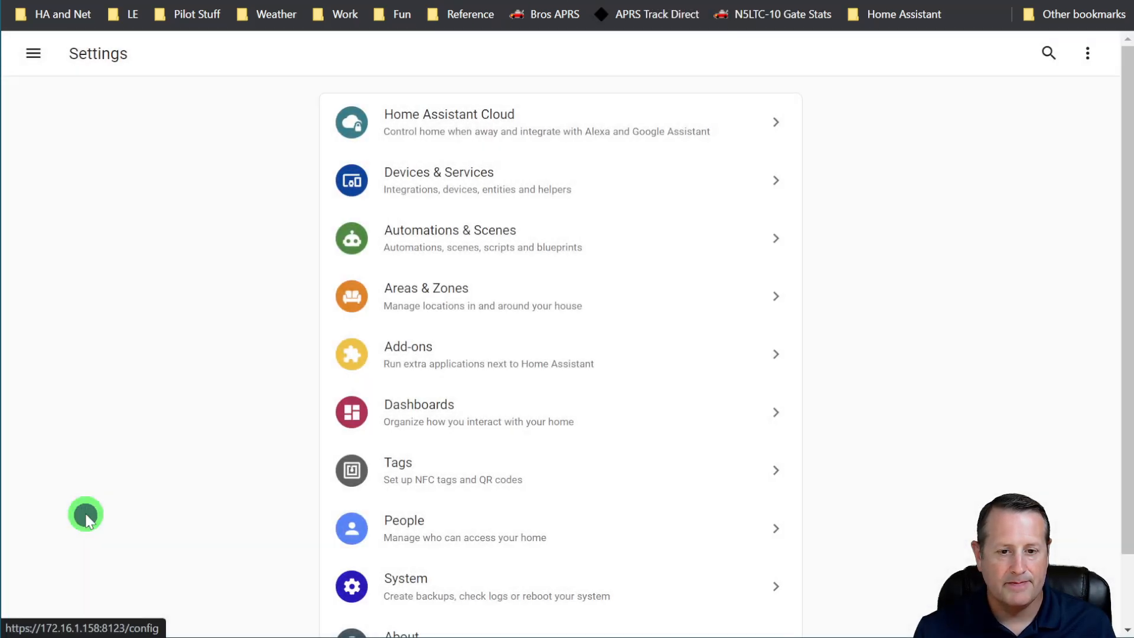
pyautogui.click(406, 587)
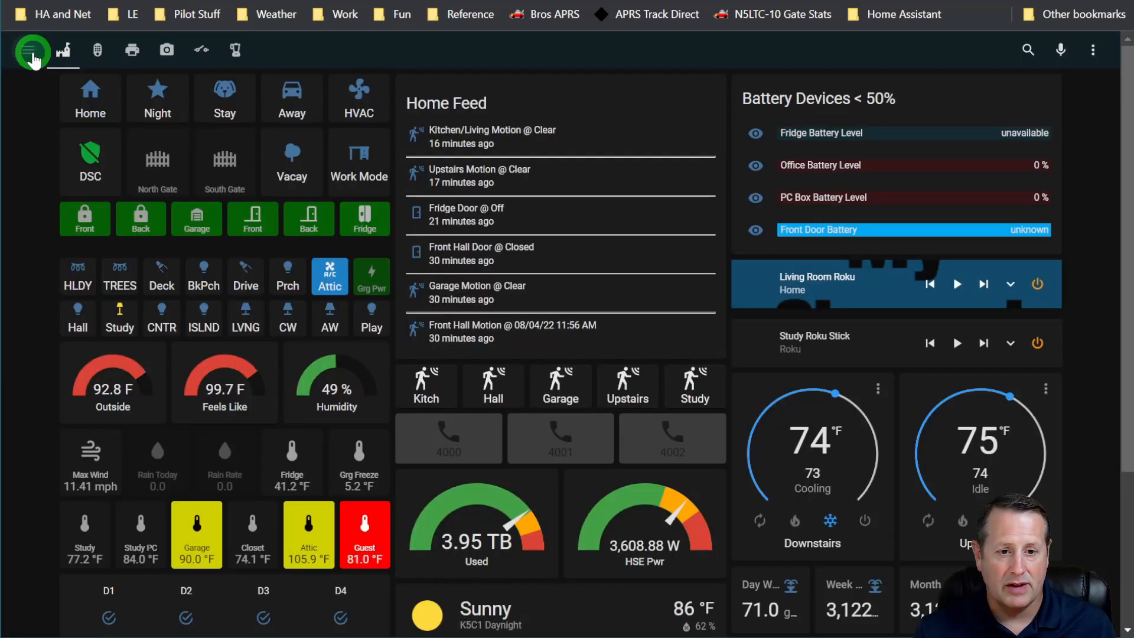
# Go to Settings > Repairs and open 'The Google Calendar YAML configuration is being removed'.
pyautogui.click(32, 50)
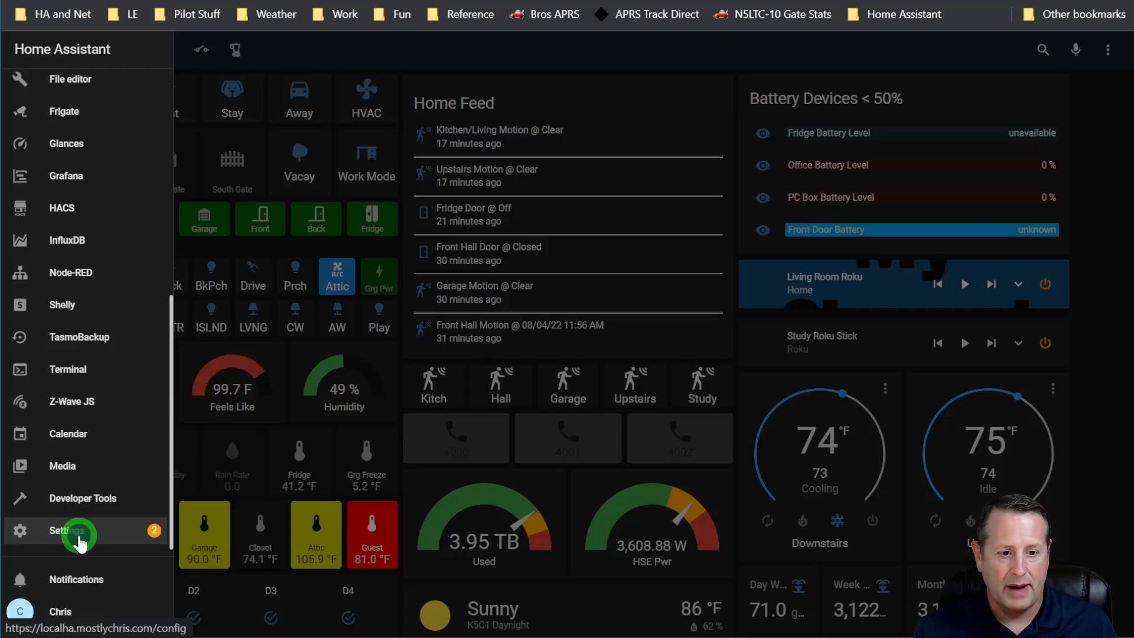
pyautogui.click(65, 531)
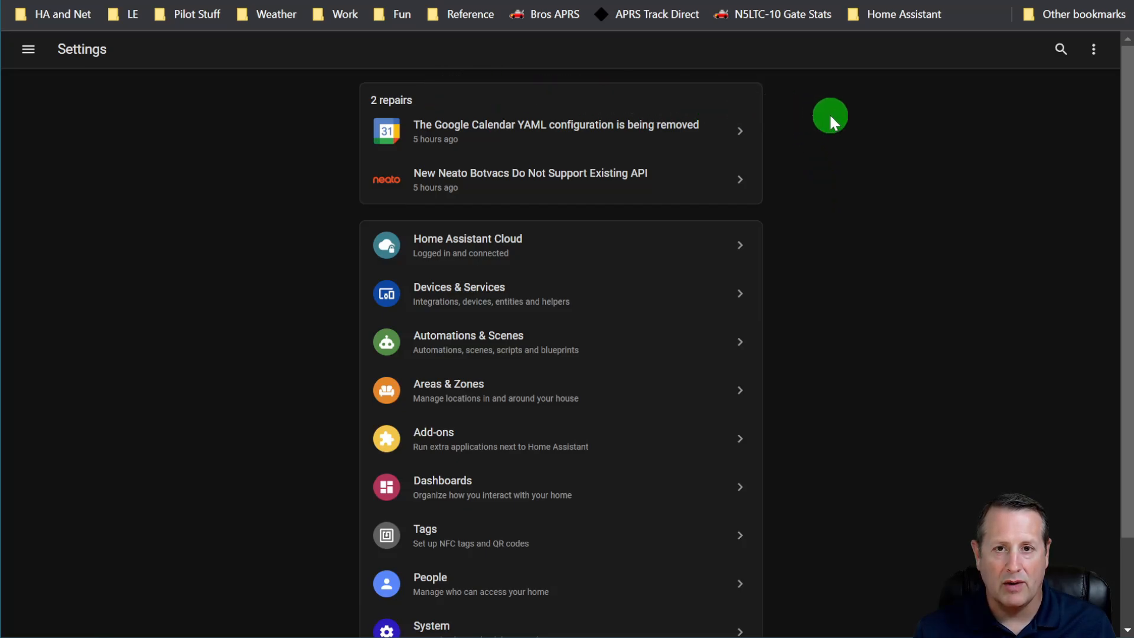
pyautogui.scroll(-3)
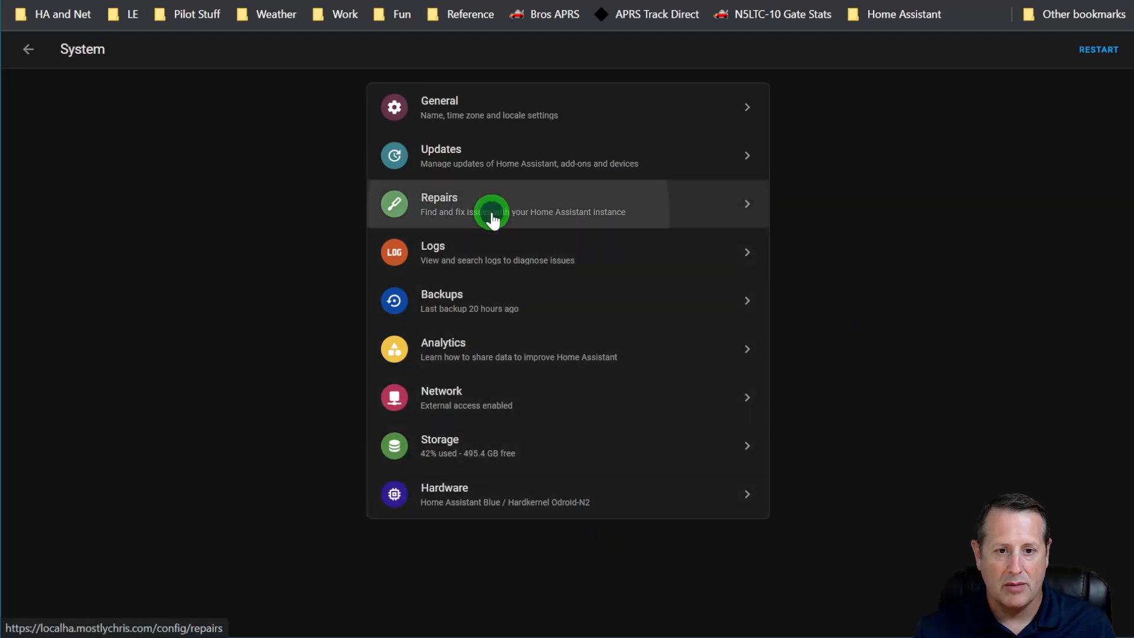
pyautogui.click(494, 204)
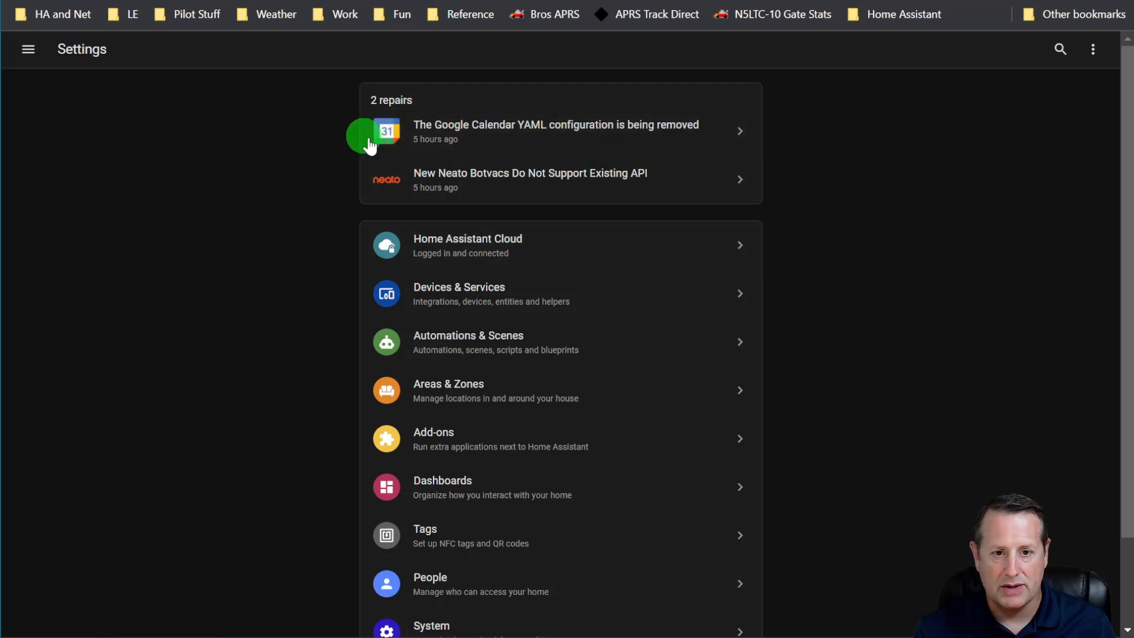
pyautogui.click(554, 131)
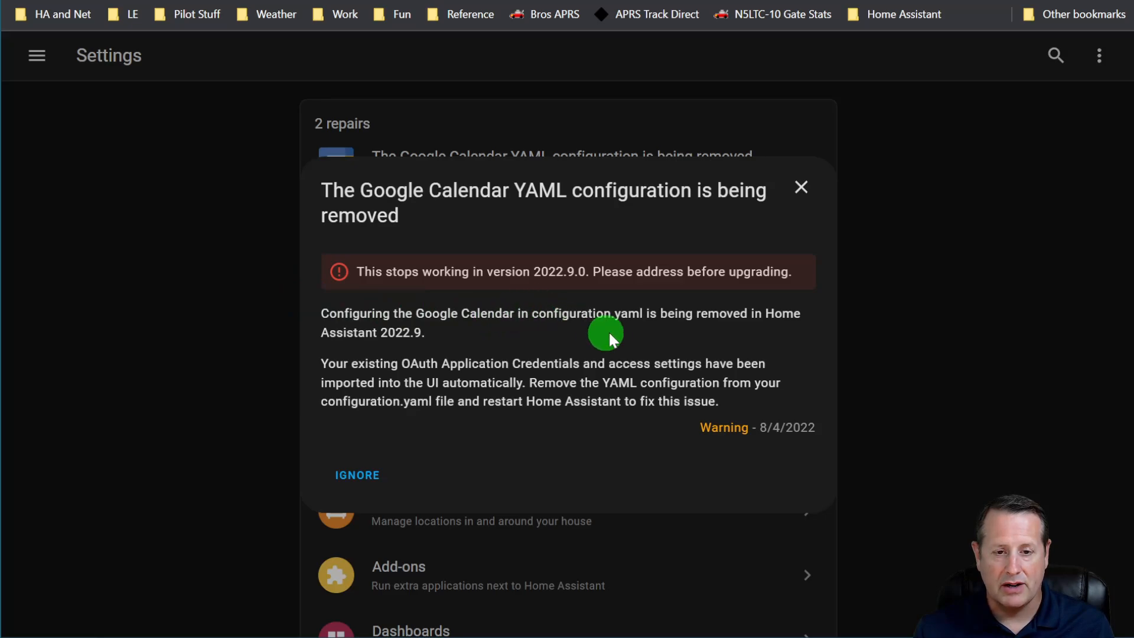
pyautogui.moveTo(290, 259)
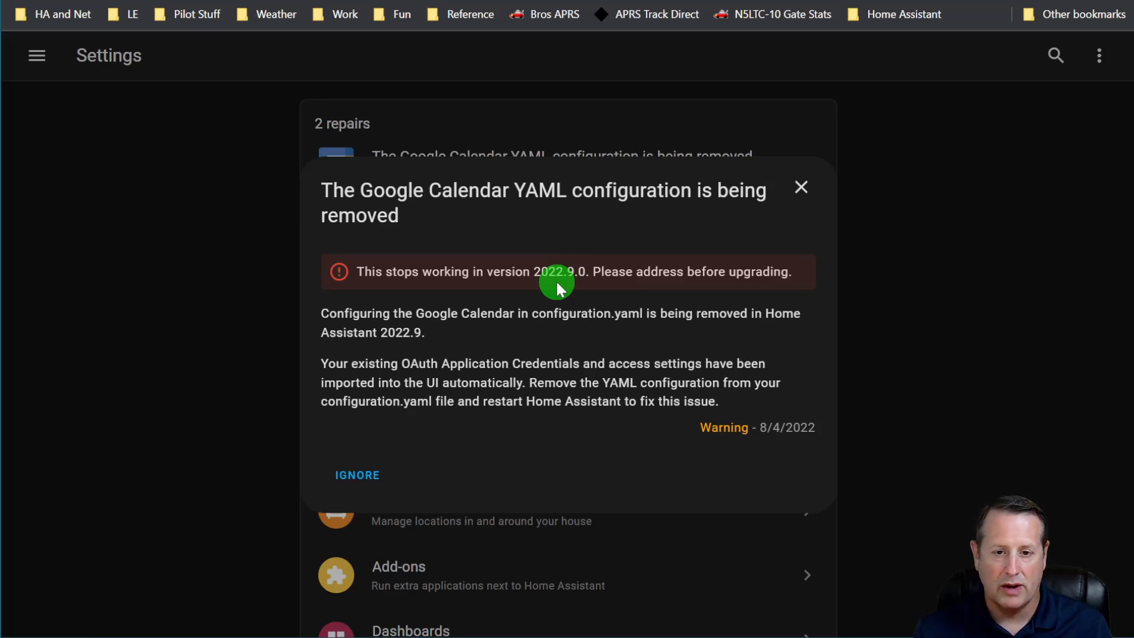
pyautogui.moveTo(450, 339)
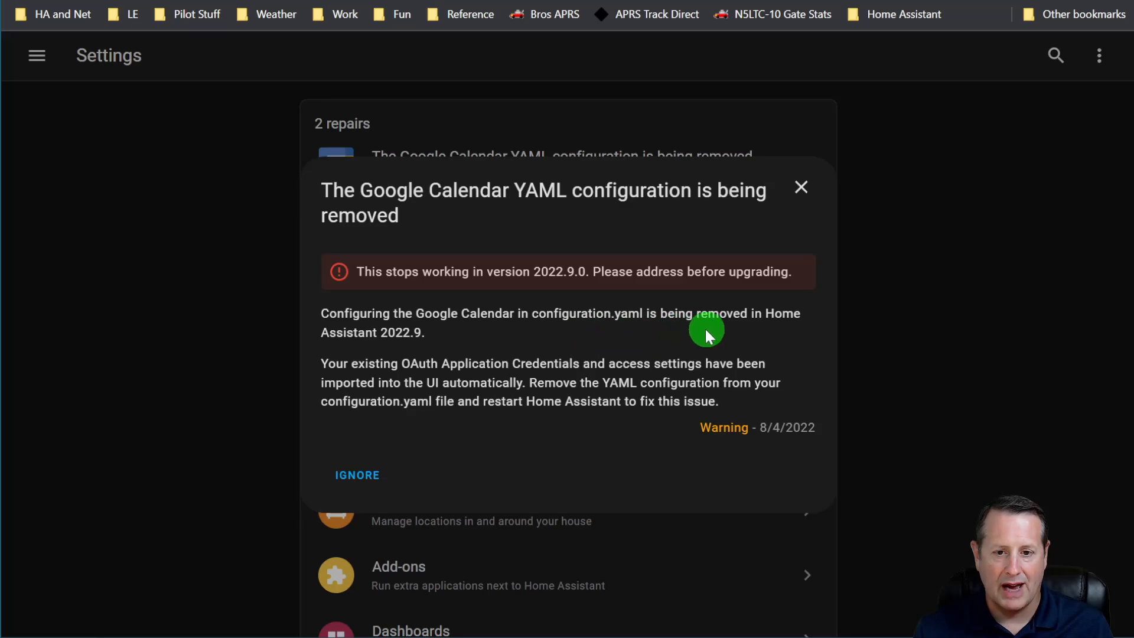
pyautogui.moveTo(527, 340)
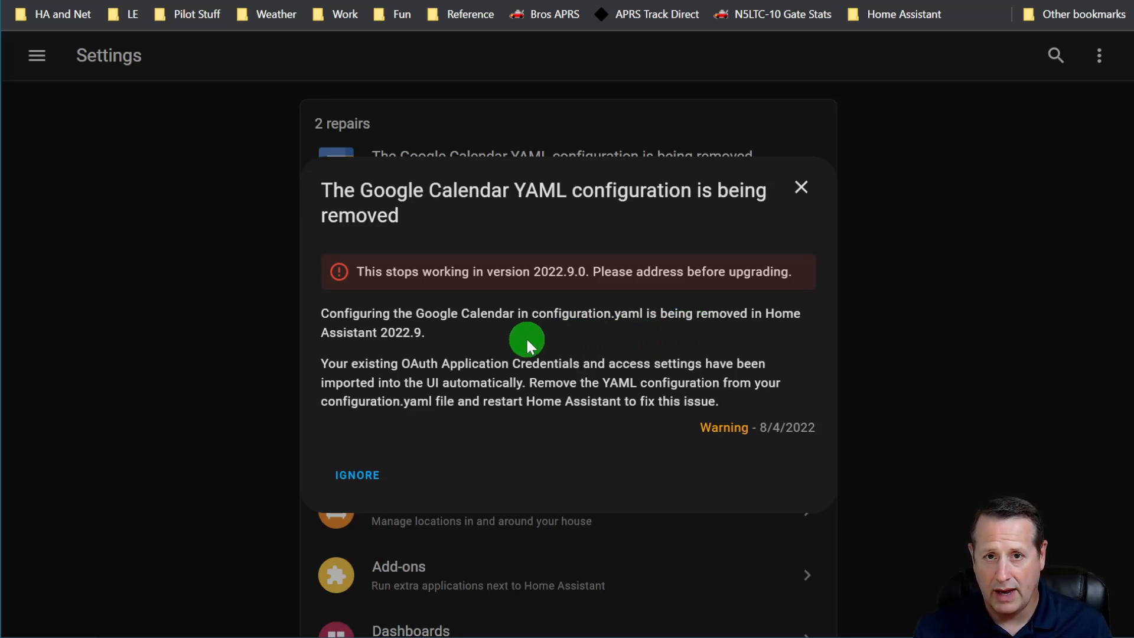
pyautogui.moveTo(484, 372)
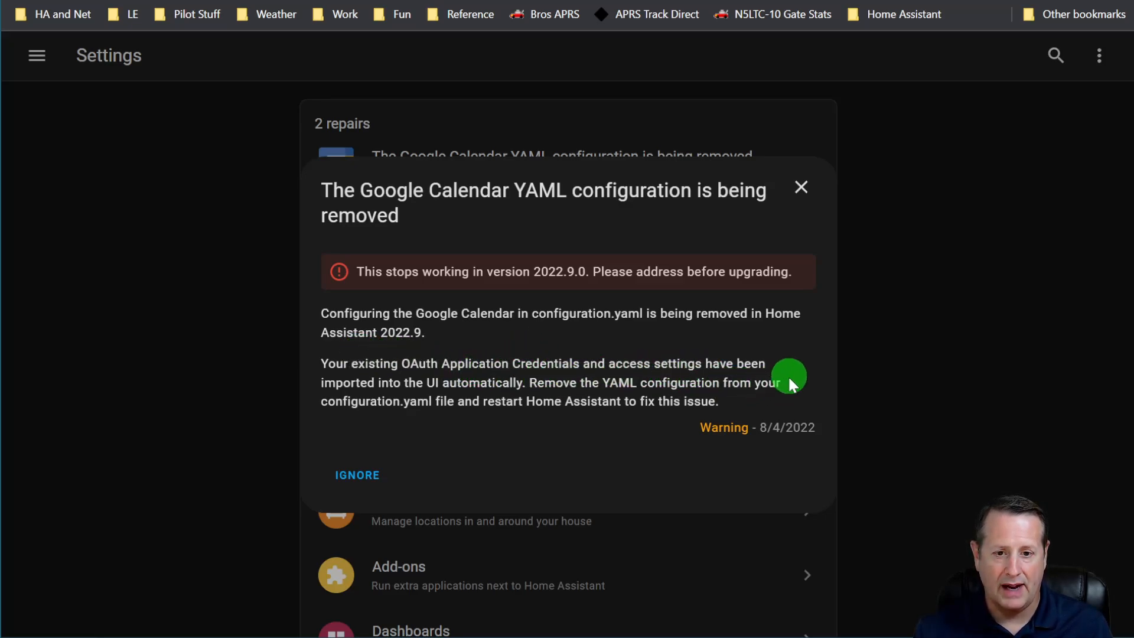
pyautogui.moveTo(534, 437)
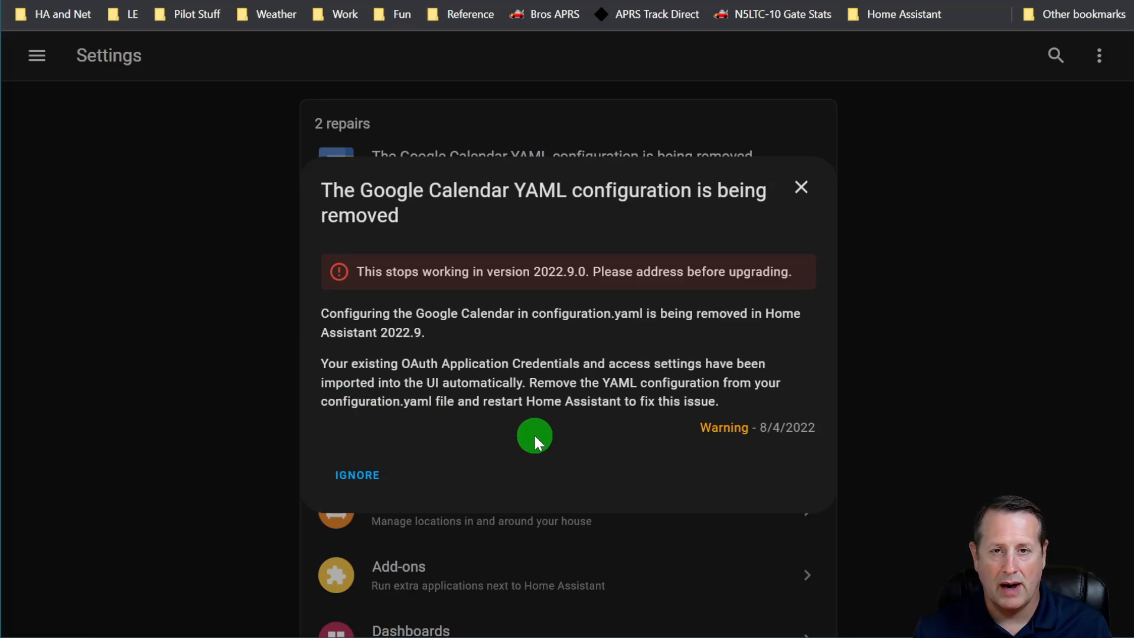
pyautogui.moveTo(502, 396)
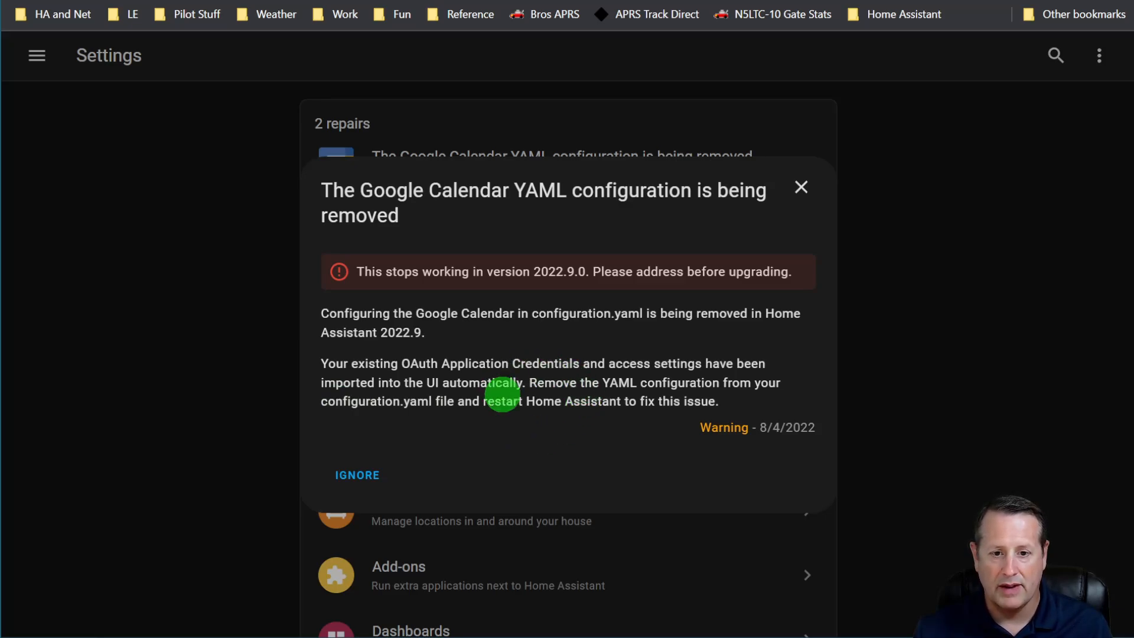
pyautogui.moveTo(703, 370)
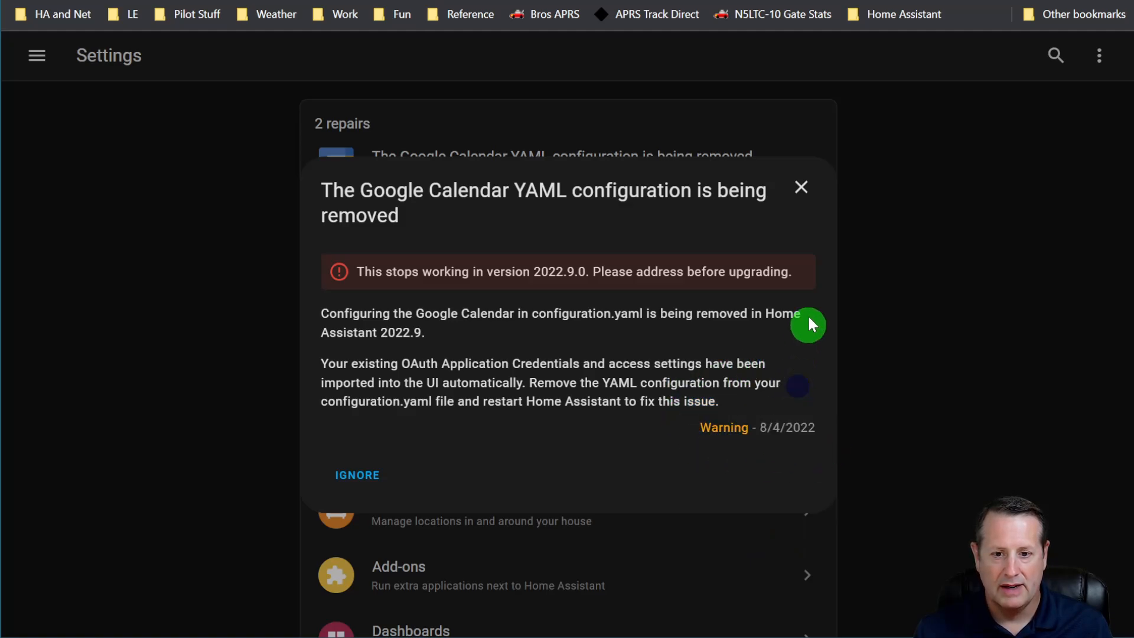
# Dismiss the Google Calendar YAML removal dialog with the X instead of Ignore.
pyautogui.click(801, 187)
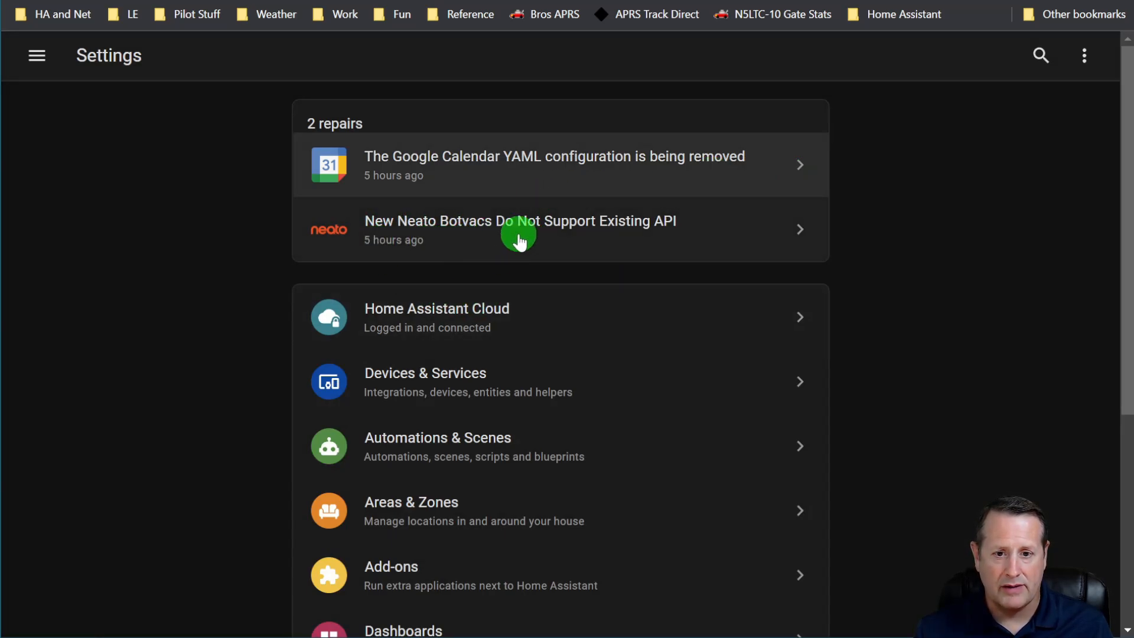
# Open the 'New Neato Botvacs Do Not Support Existing API' repair, read it, and close it.
pyautogui.click(519, 229)
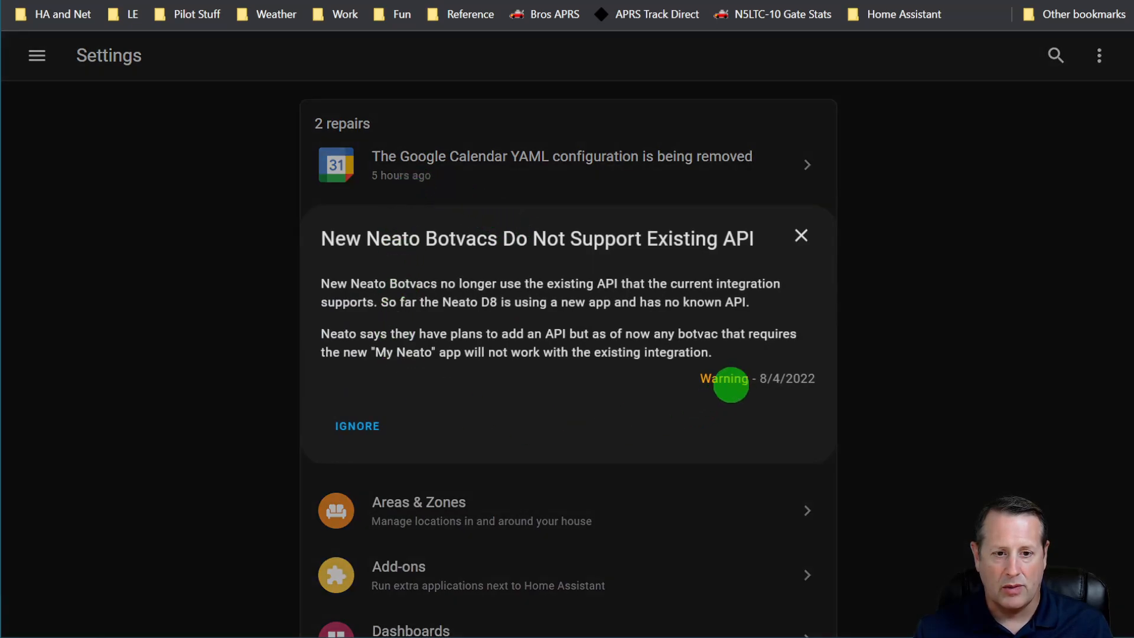
pyautogui.moveTo(529, 299)
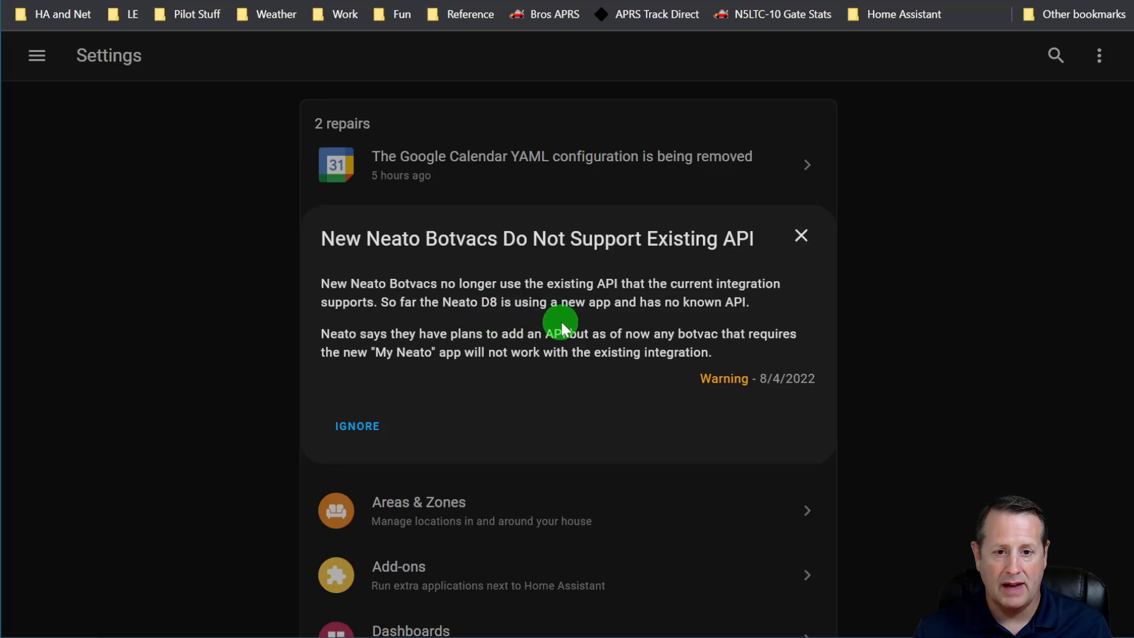
pyautogui.moveTo(567, 404)
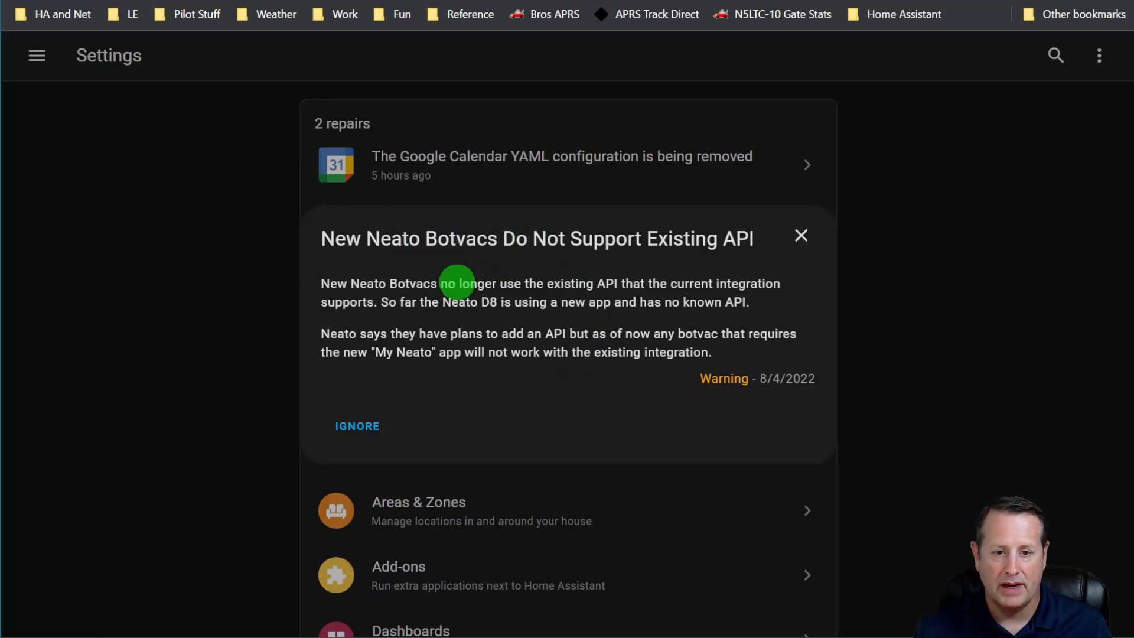
pyautogui.moveTo(493, 348)
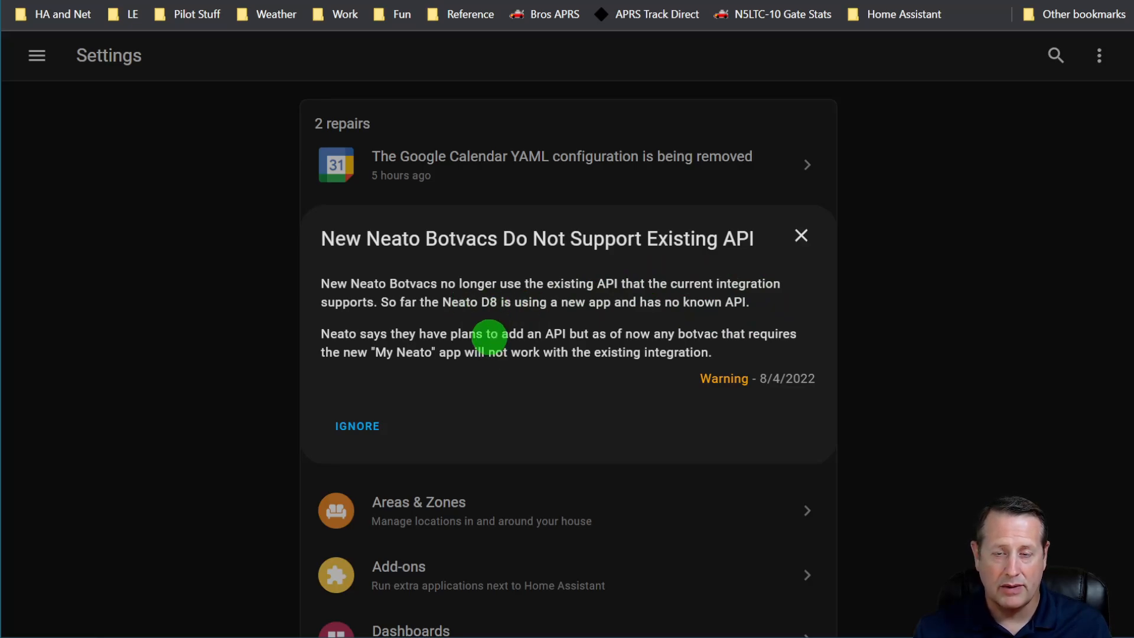
pyautogui.moveTo(311, 344)
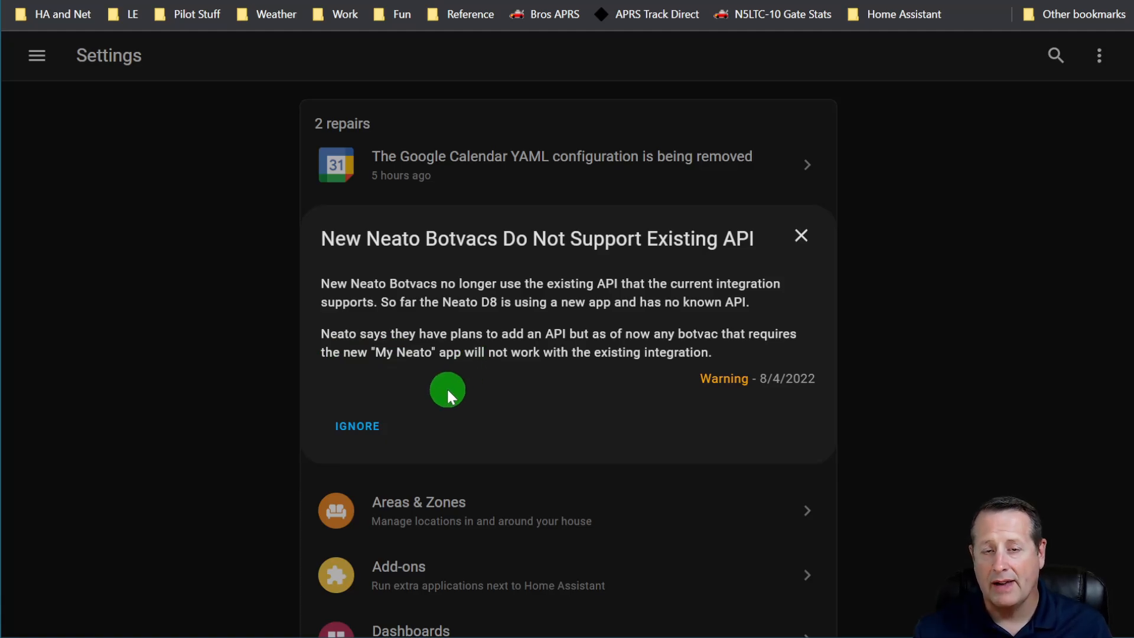
pyautogui.moveTo(801, 237)
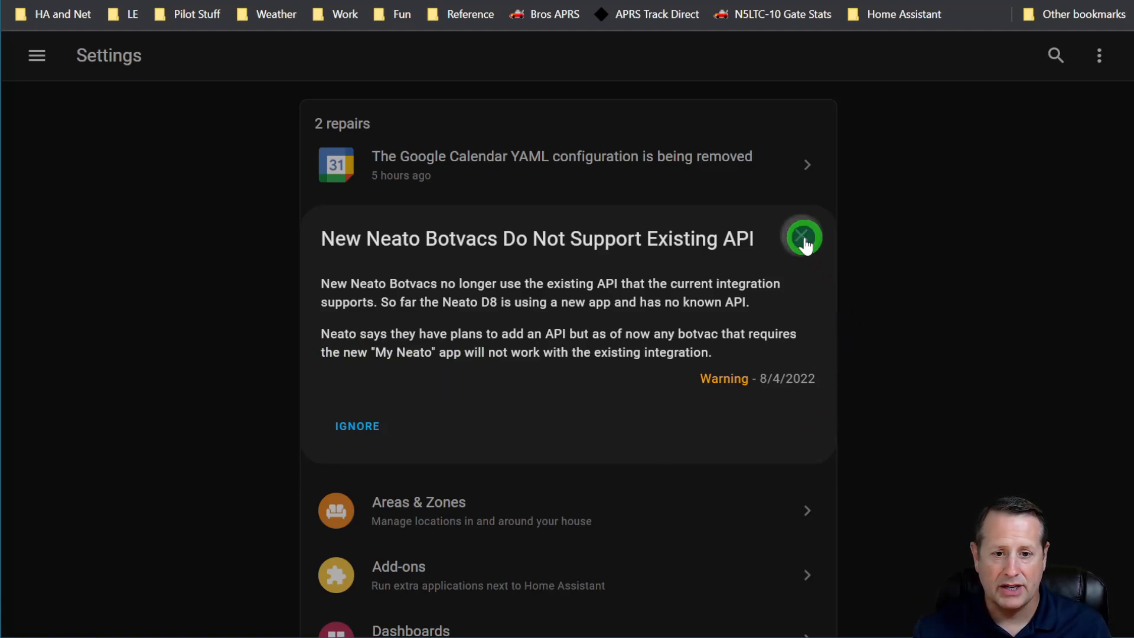
pyautogui.click(802, 238)
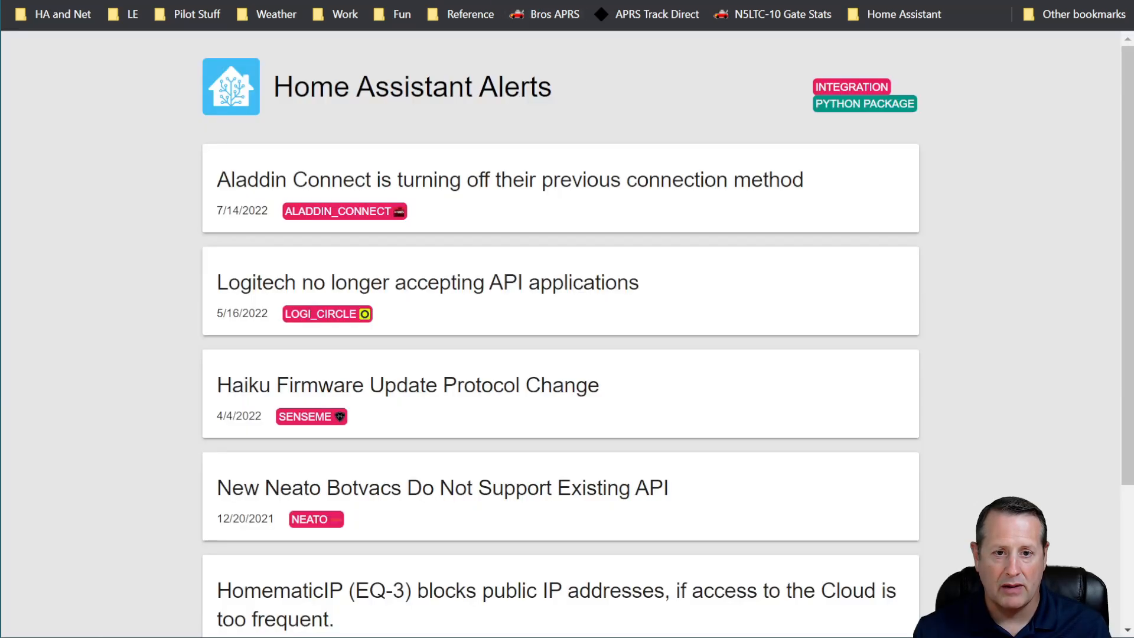
# Open the Neato Botvacs alert card and follow its neato link to the integration docs.
pyautogui.scroll(-3)
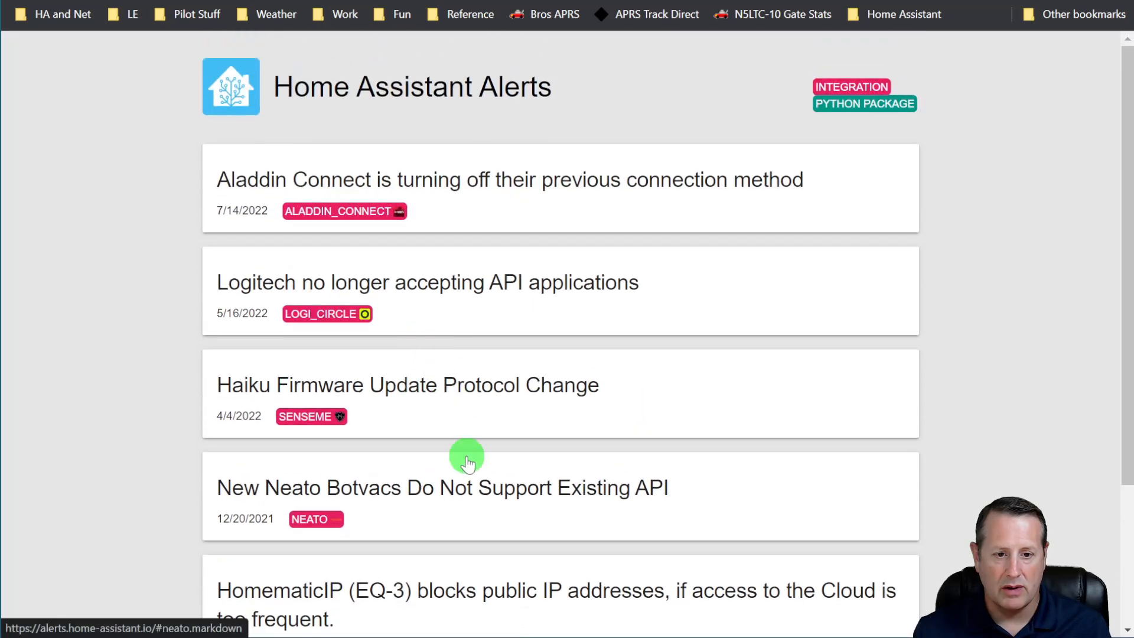
pyautogui.click(441, 487)
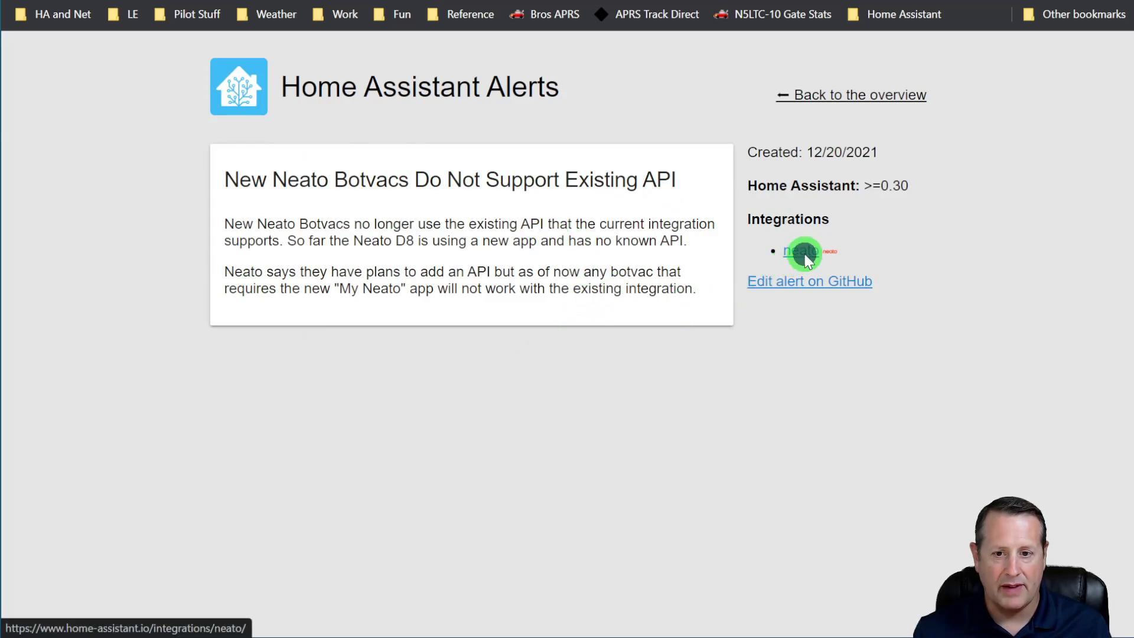
pyautogui.click(803, 251)
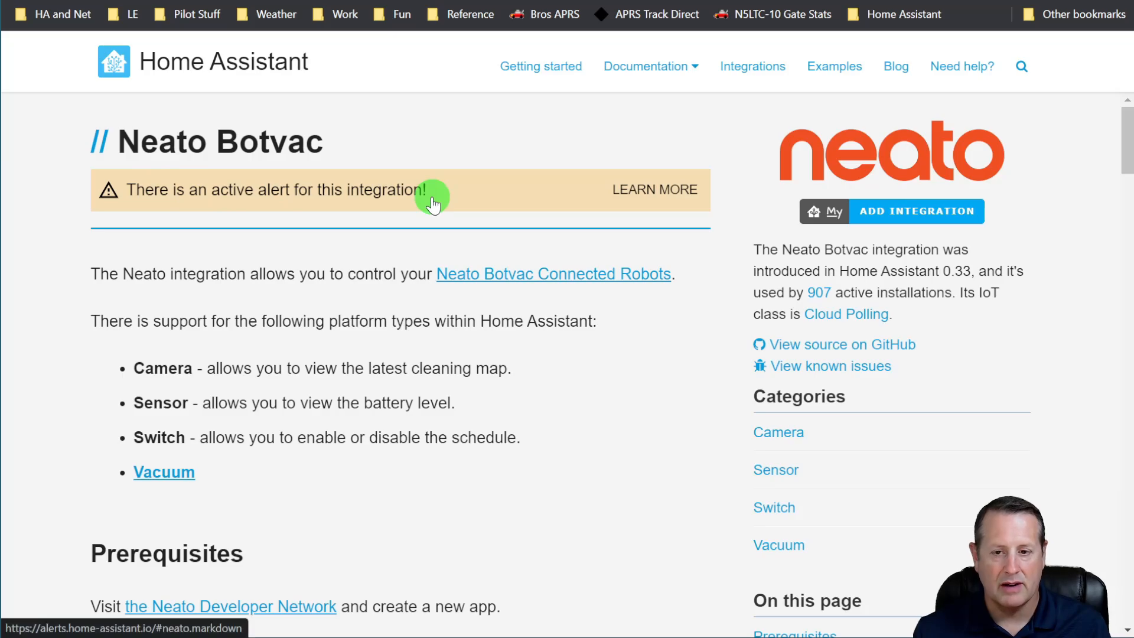
pyautogui.scroll(-3)
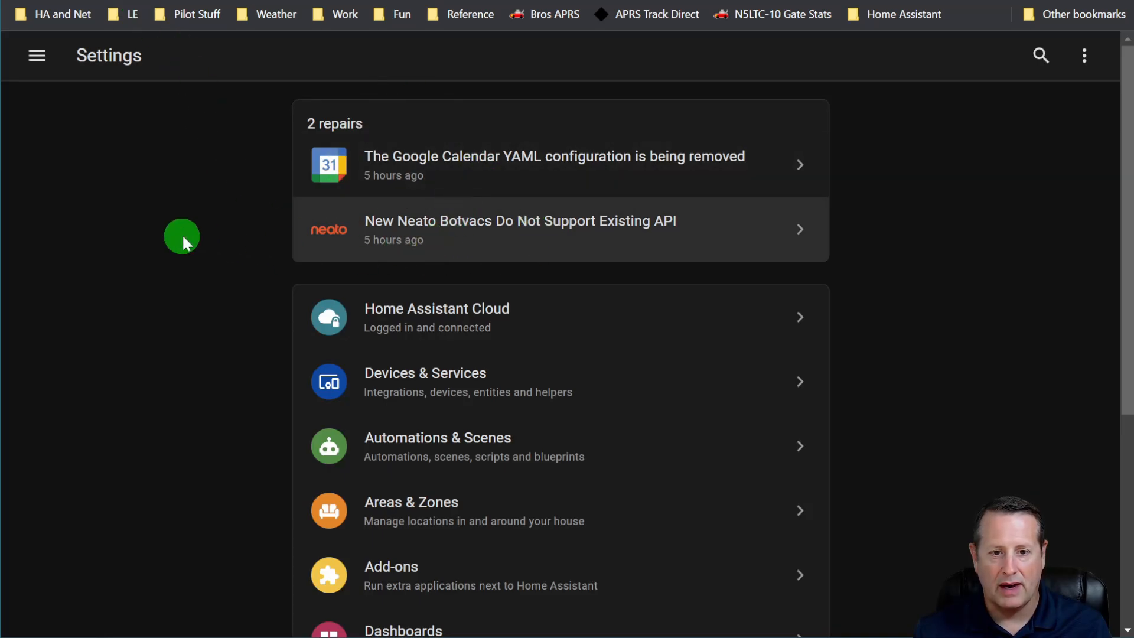
# Ignore the Neato Botvacs repair, leaving only the Google Calendar repair listed.
pyautogui.click(519, 229)
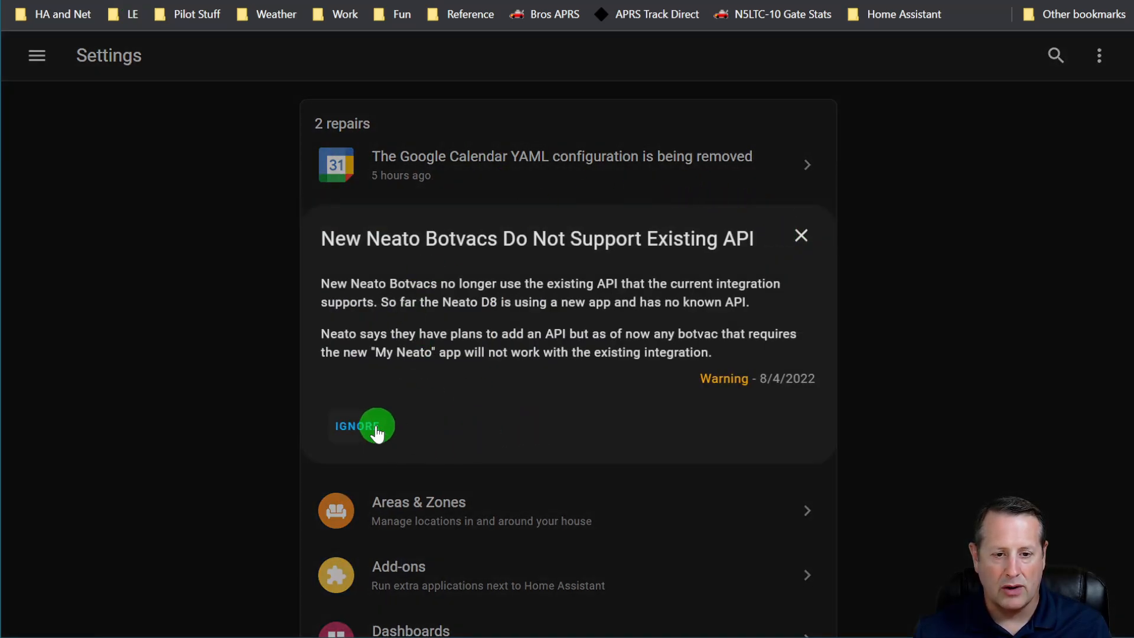
pyautogui.click(362, 425)
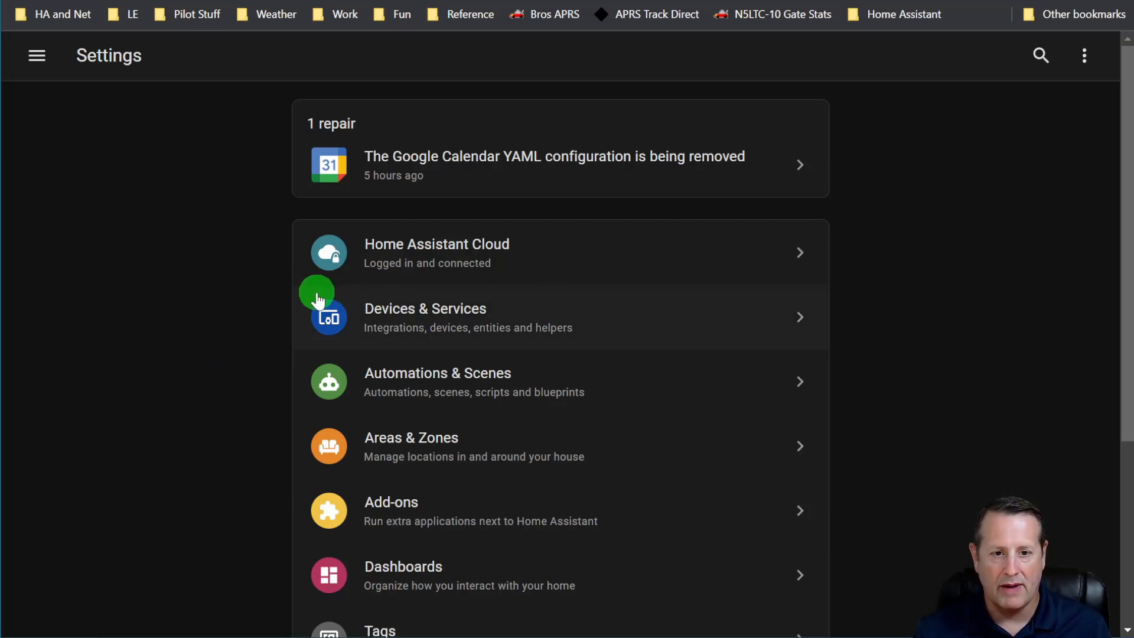
pyautogui.moveTo(460, 176)
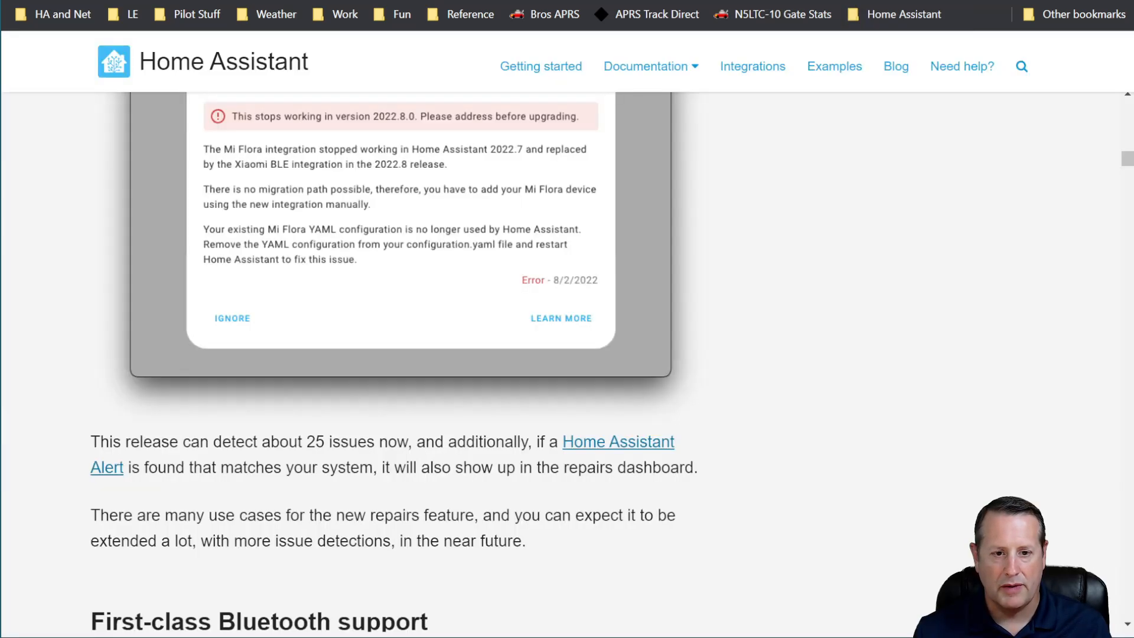
pyautogui.scroll(-3)
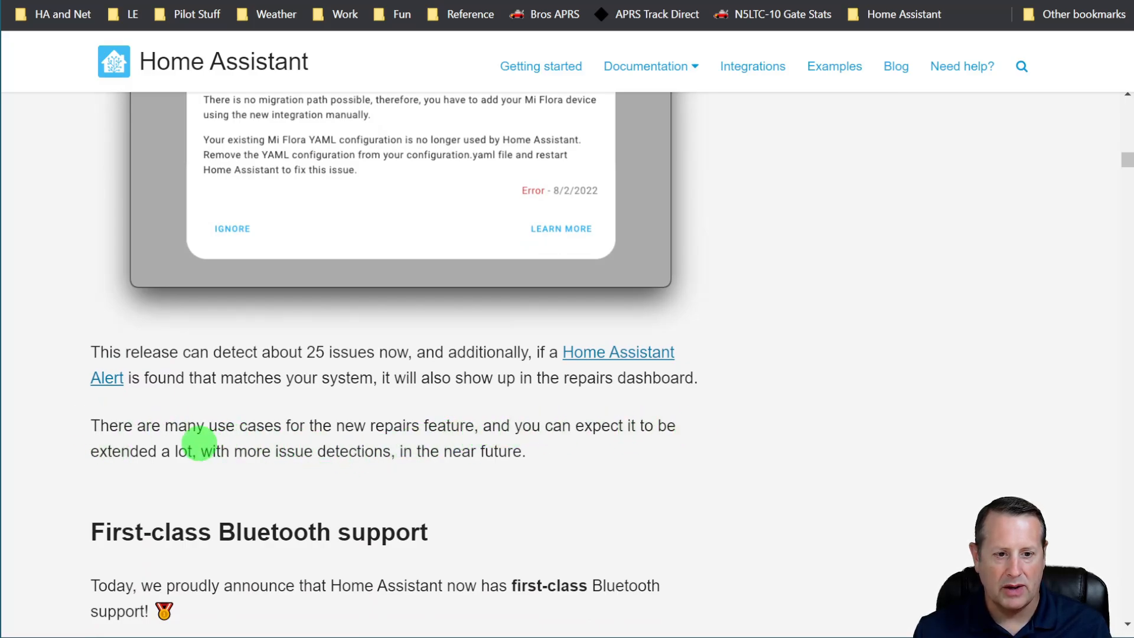
pyautogui.moveTo(135, 479)
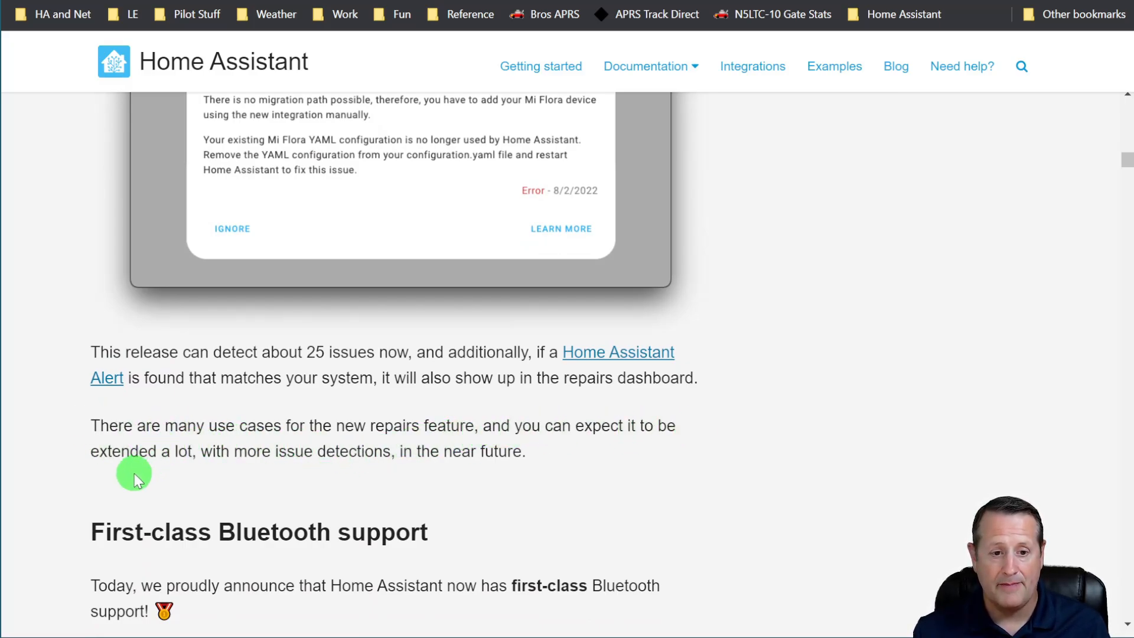
pyautogui.moveTo(499, 355)
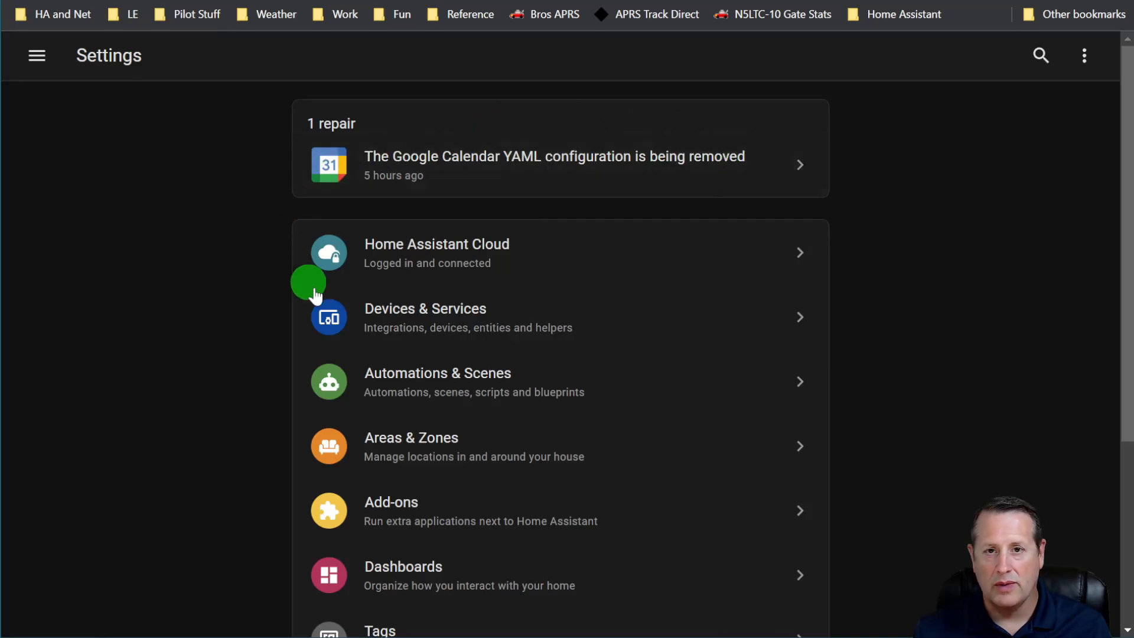
pyautogui.moveTo(35, 55)
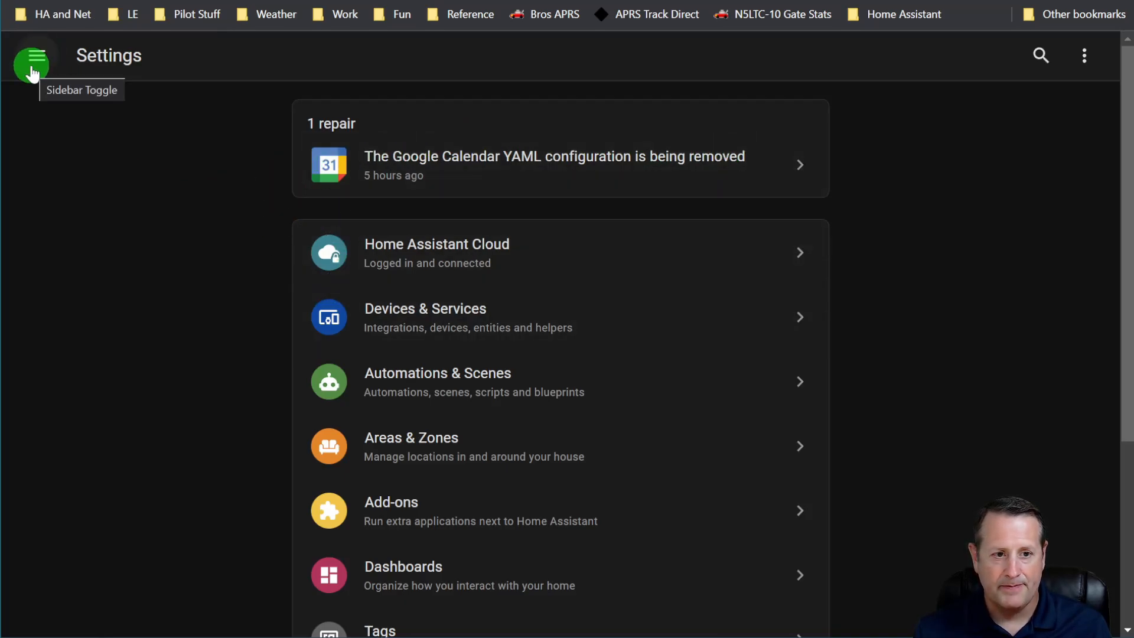
# Open System > Logs to scan the core errors, then go back to System settings.
pyautogui.scroll(-3)
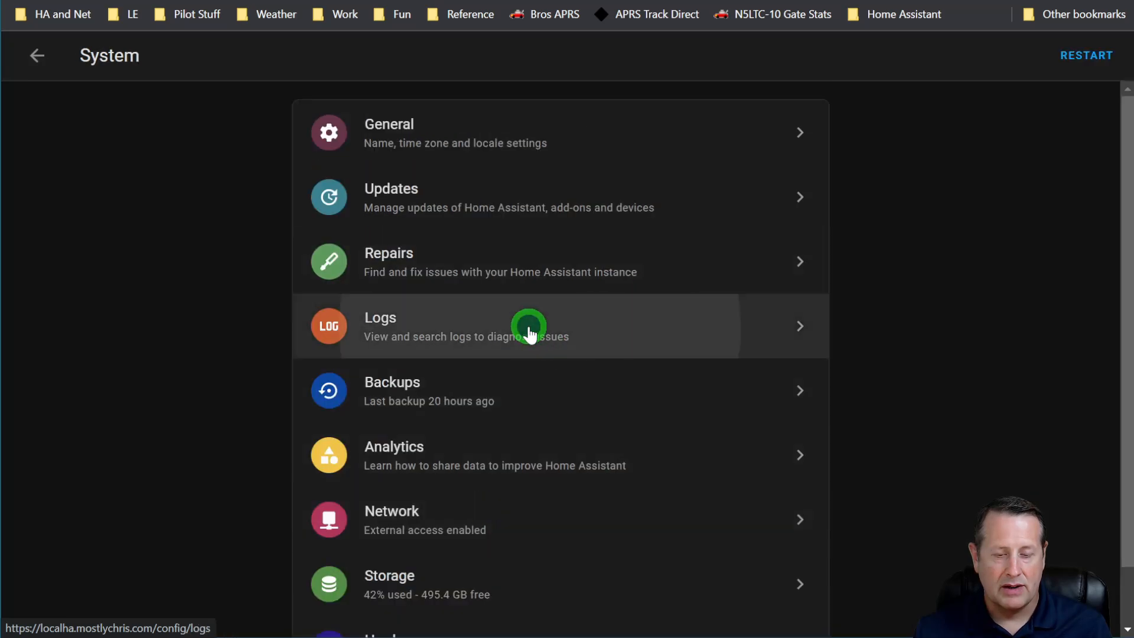
pyautogui.click(528, 326)
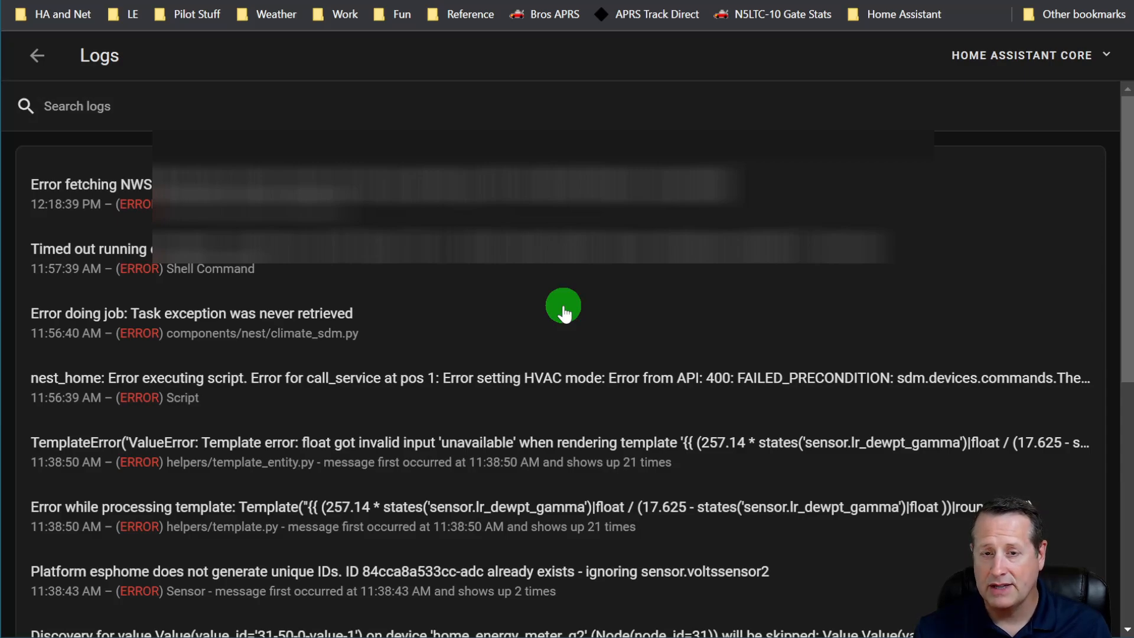
pyautogui.moveTo(465, 340)
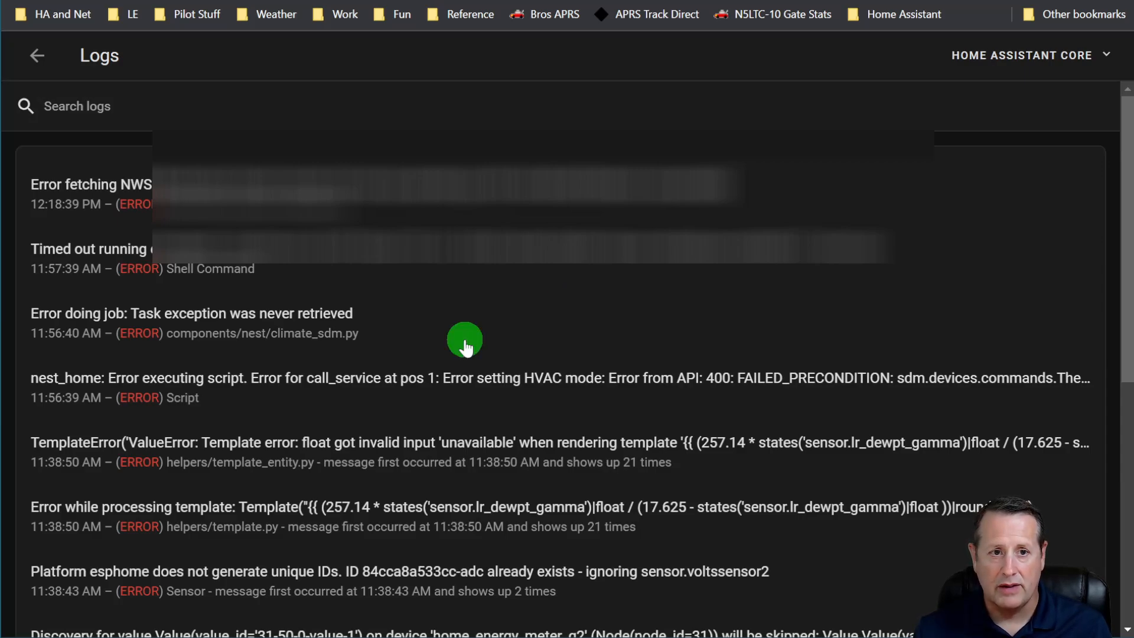
pyautogui.moveTo(495, 452)
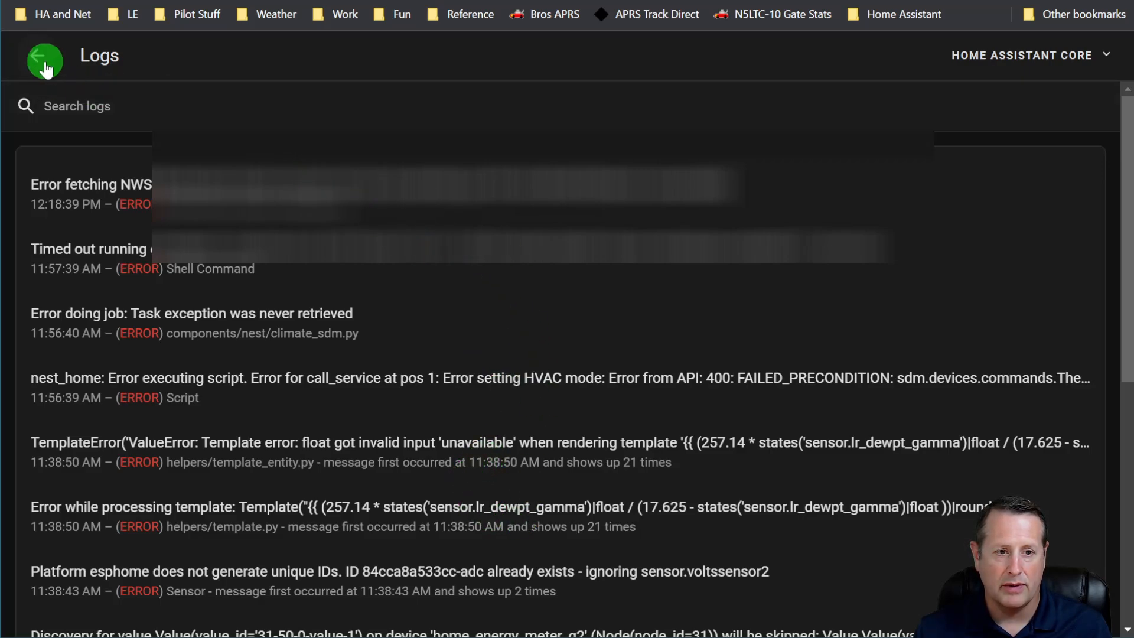
pyautogui.click(44, 59)
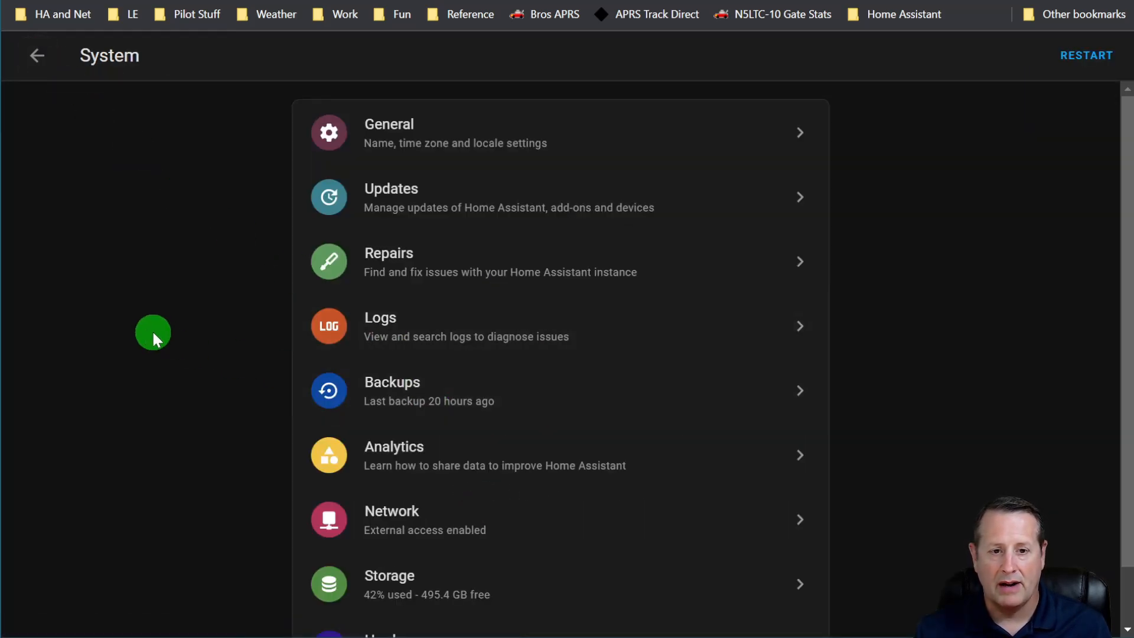
pyautogui.moveTo(94, 36)
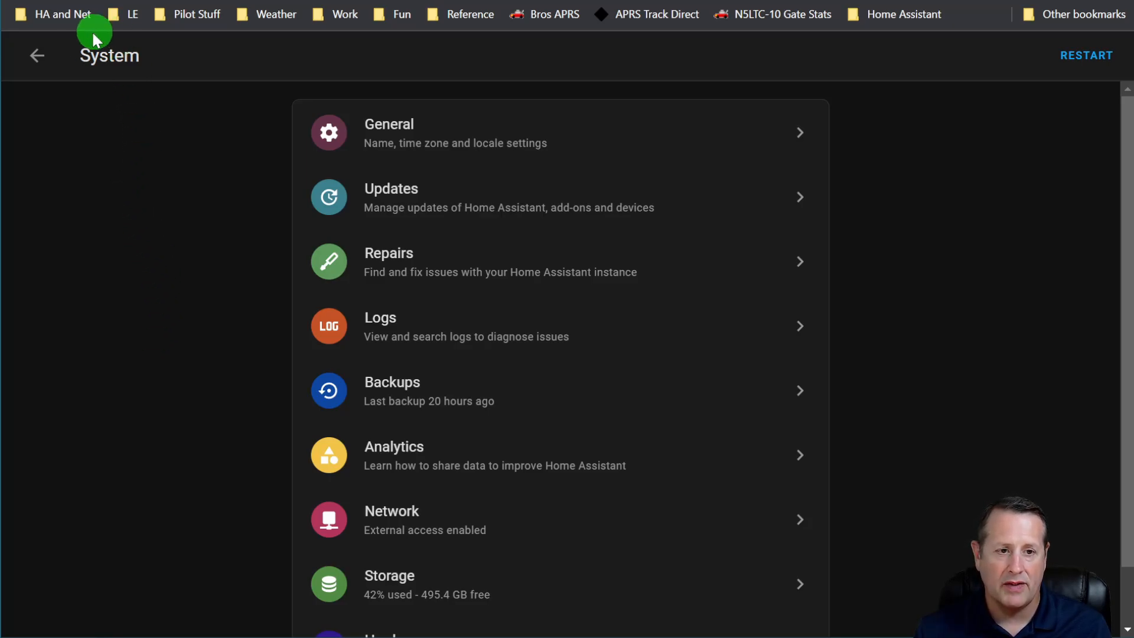